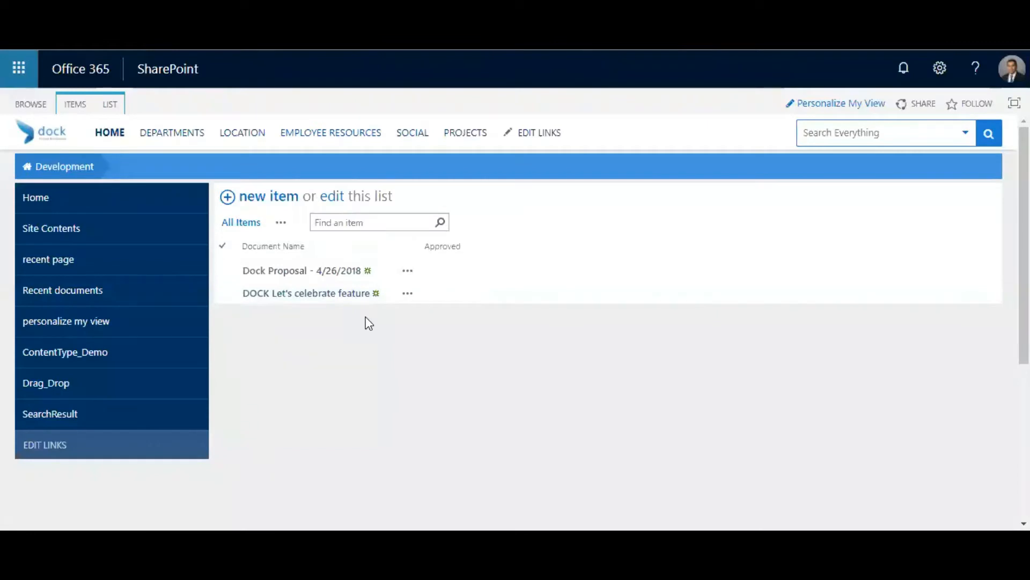
pyautogui.moveTo(375, 321)
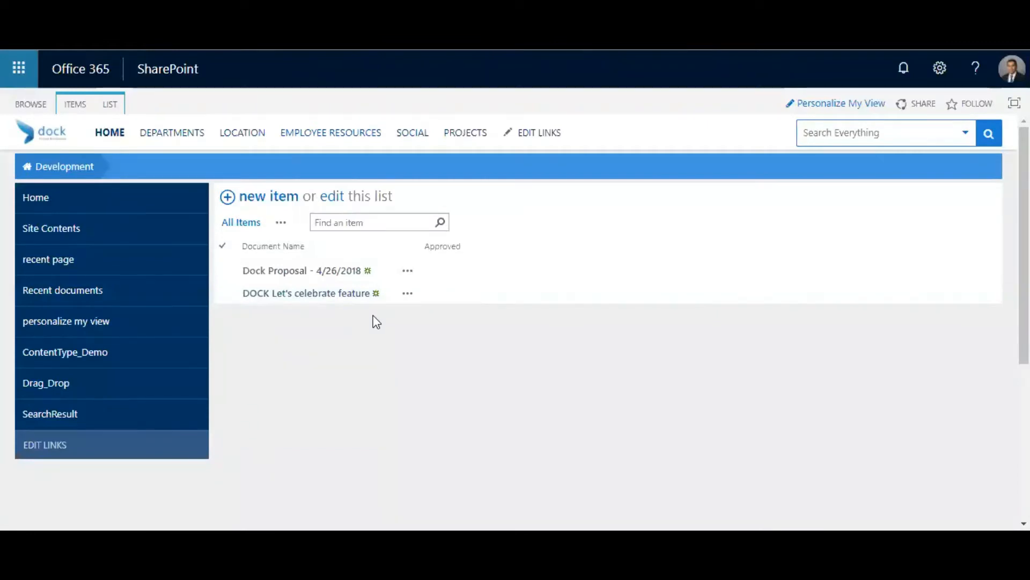
pyautogui.moveTo(394, 363)
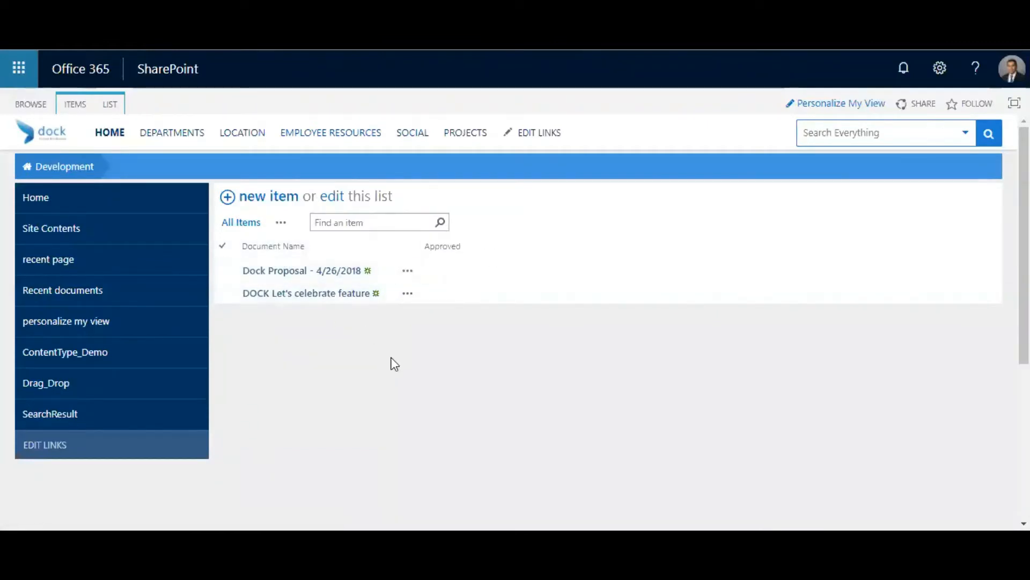
pyautogui.moveTo(322, 348)
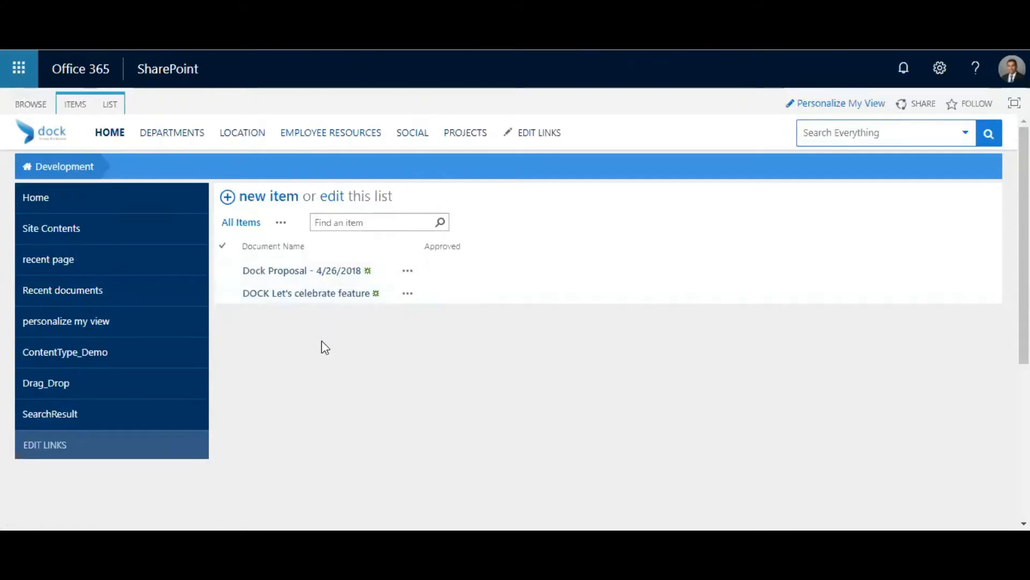
pyautogui.moveTo(269, 234)
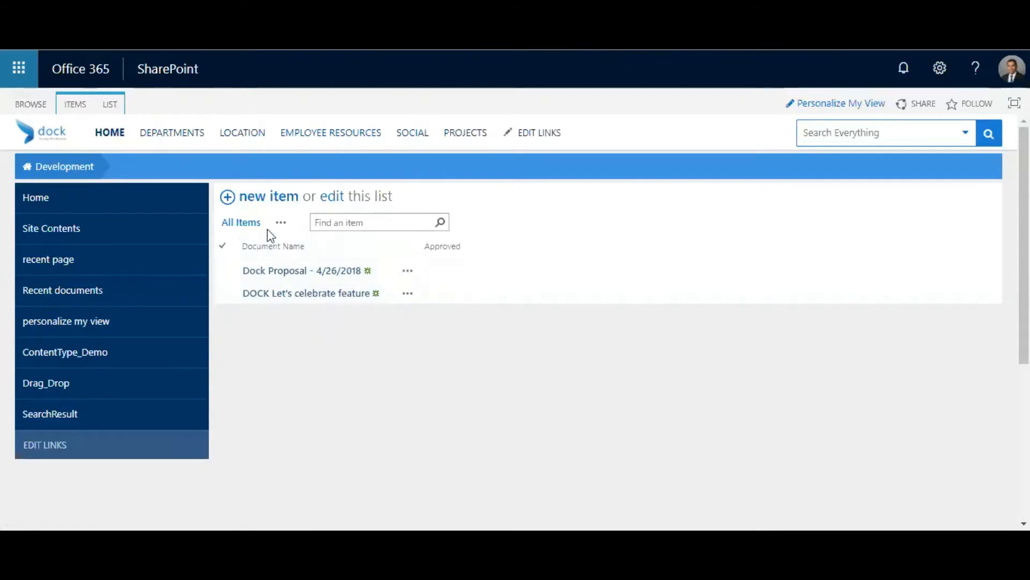
pyautogui.moveTo(296, 334)
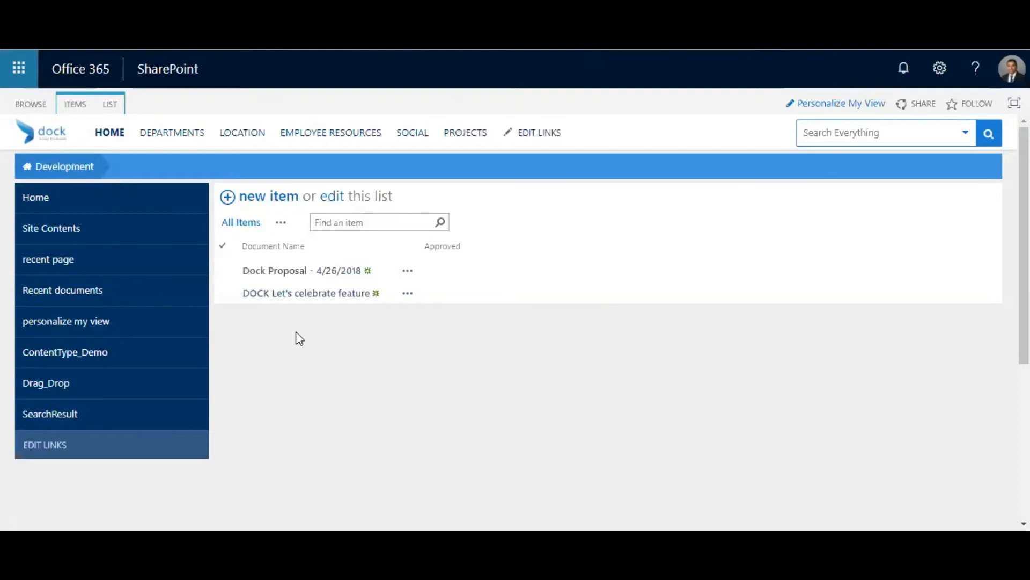
pyautogui.moveTo(491, 384)
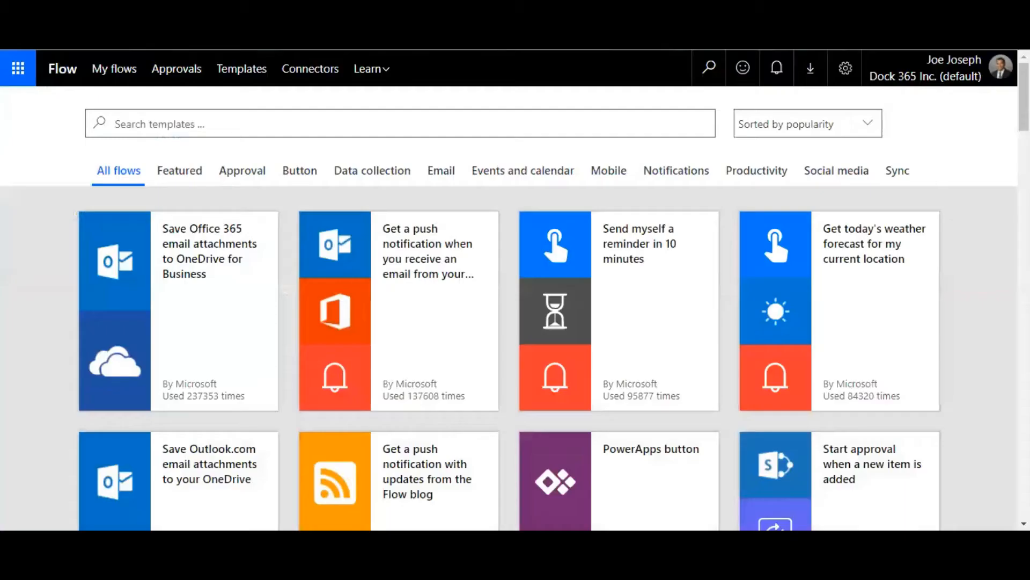
pyautogui.moveTo(993, 287)
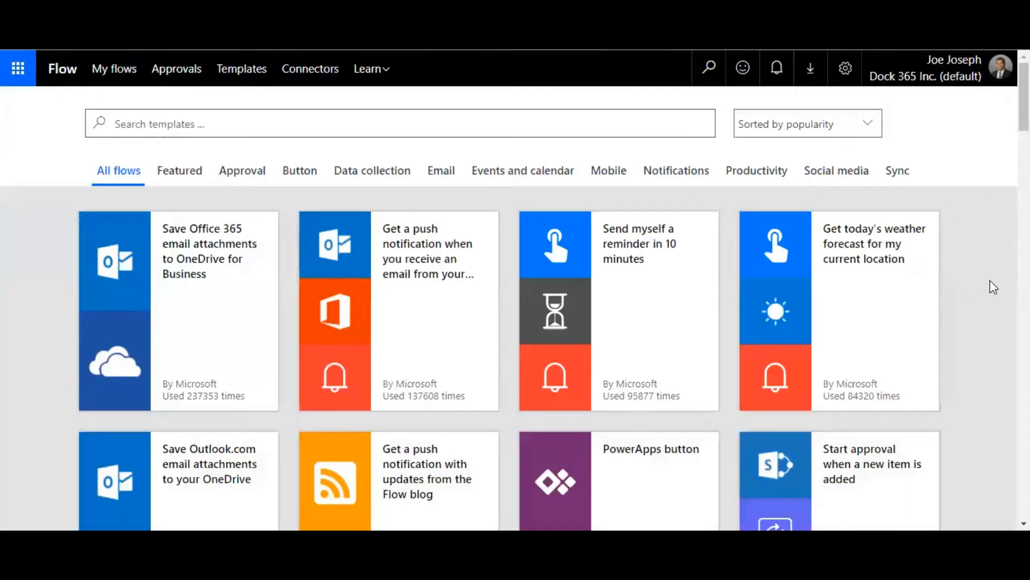
# - Search the template gallery for 'sharepoint approval' and browse the matching templates
pyautogui.click(939, 68)
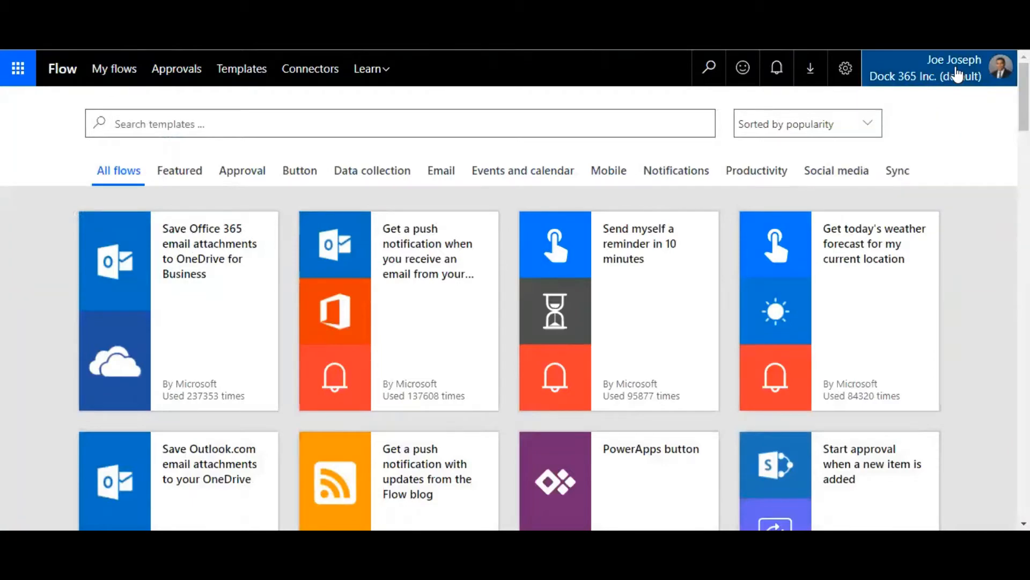
pyautogui.moveTo(808, 367)
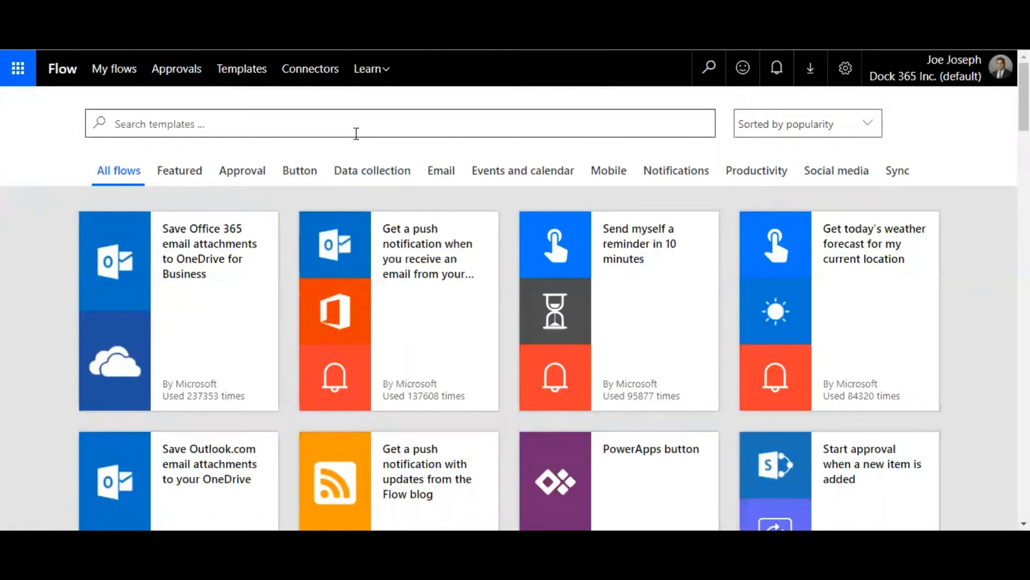
pyautogui.write('sharep')
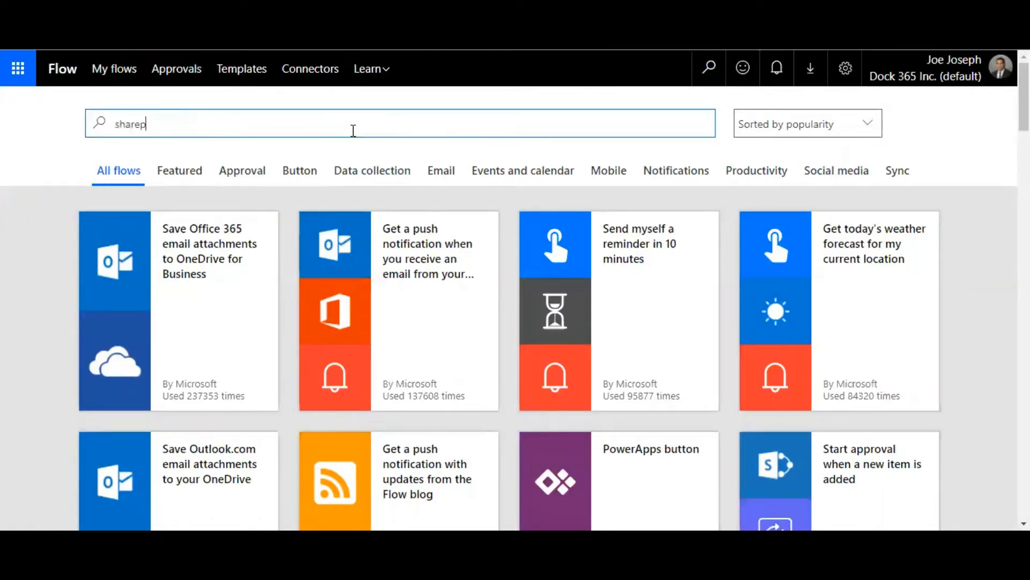
pyautogui.write('oint')
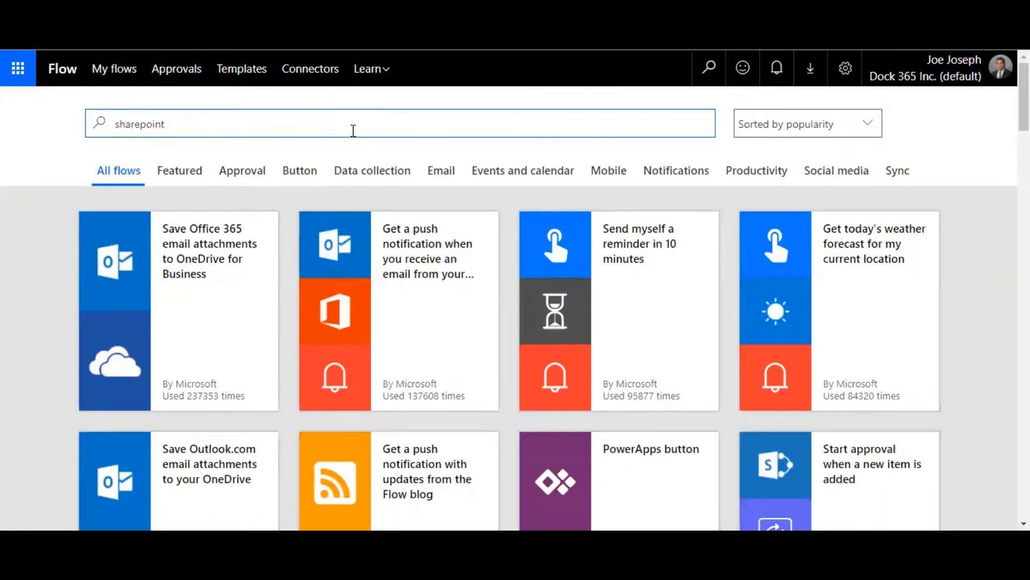
pyautogui.write('appr')
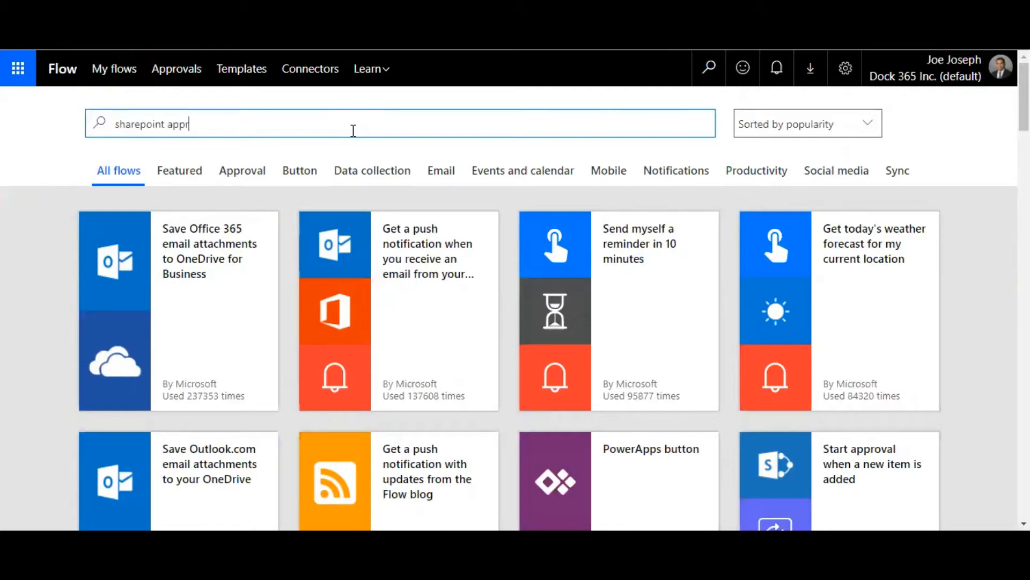
pyautogui.write('oval')
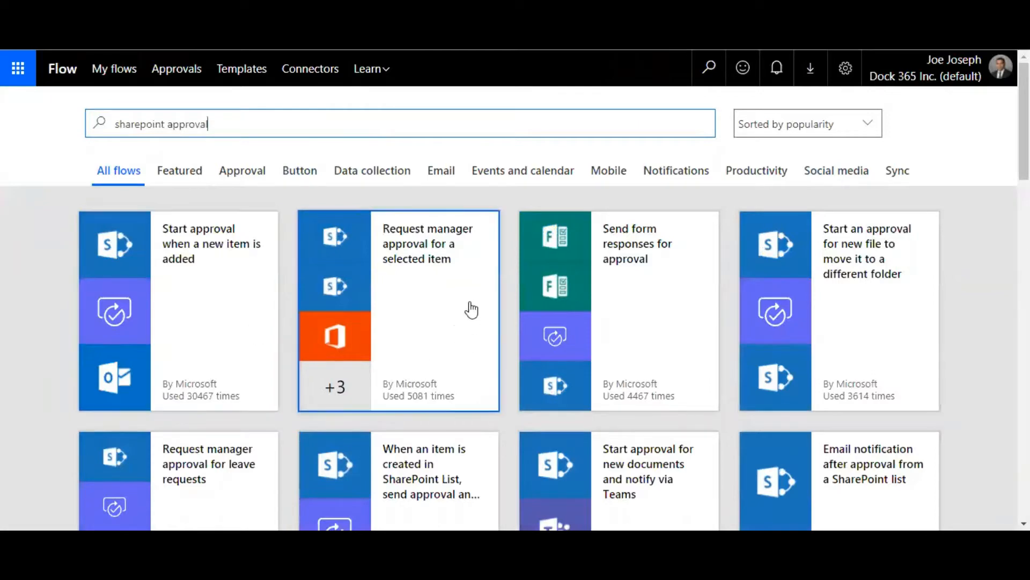
pyautogui.moveTo(216, 310)
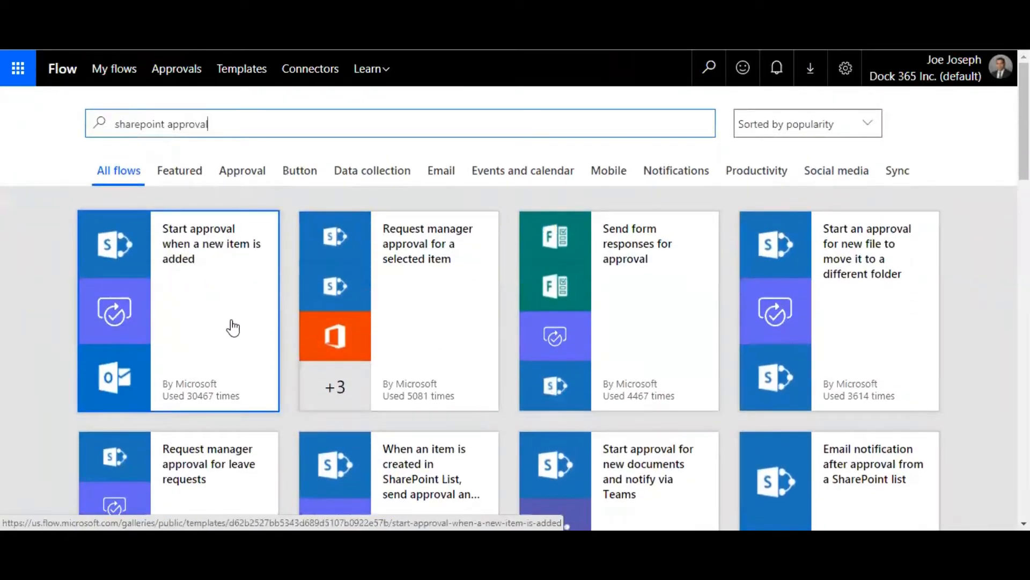
pyautogui.scroll(-3)
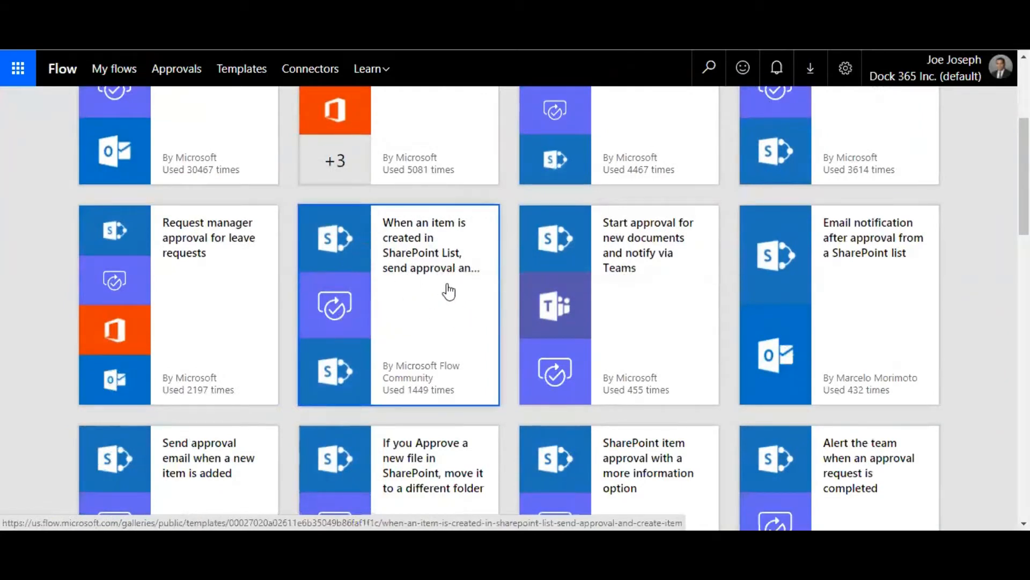
pyautogui.moveTo(401, 343)
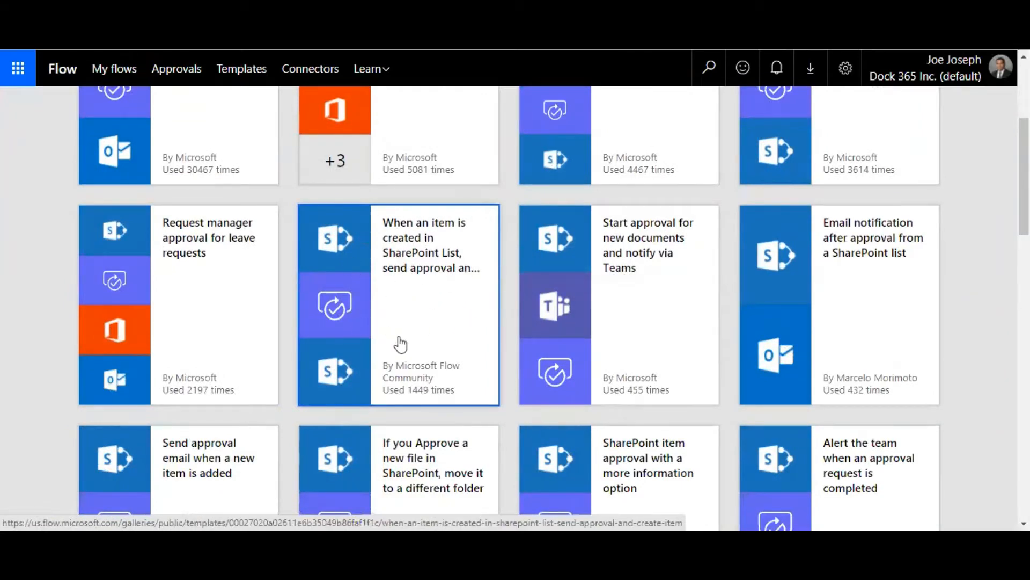
pyautogui.moveTo(437, 303)
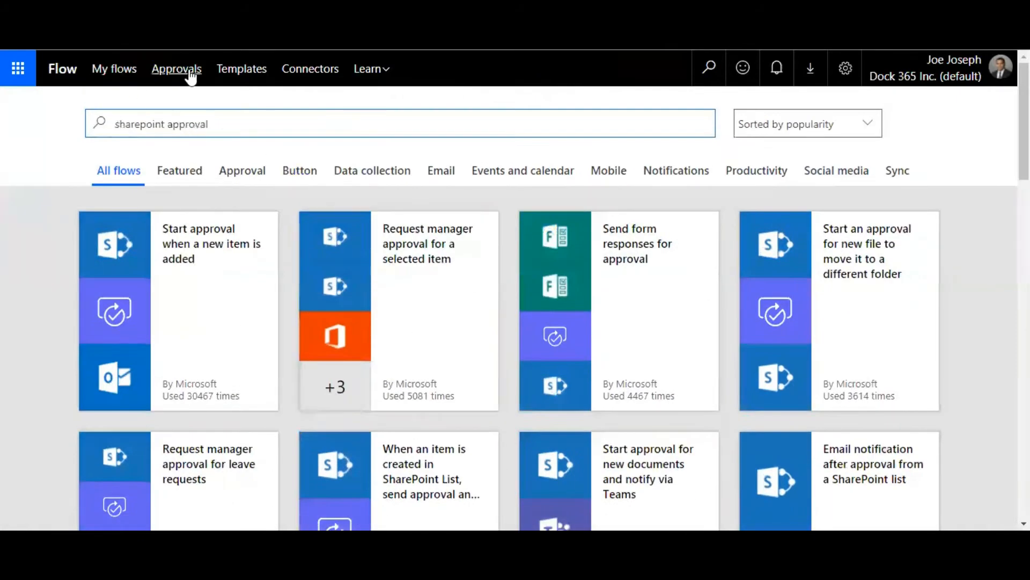
# - Go to My flows and open the SharePoint-list approval flow for editing
pyautogui.click(176, 69)
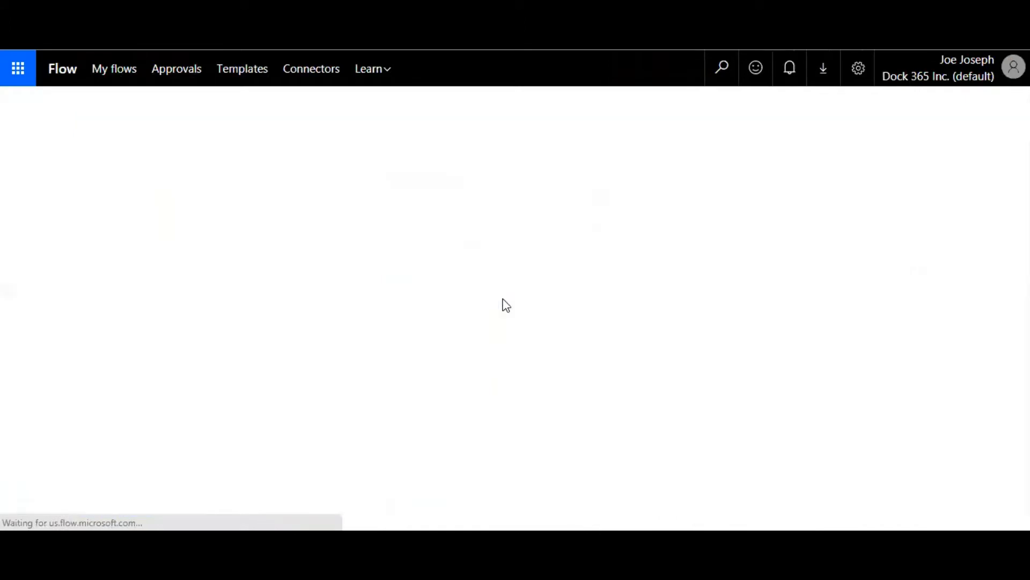
pyautogui.click(113, 68)
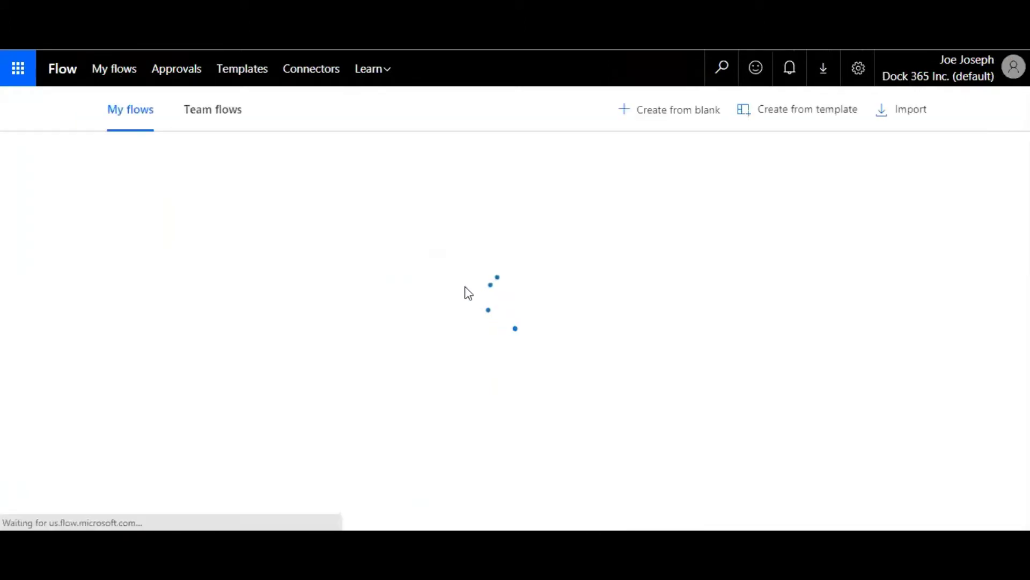
pyautogui.moveTo(694, 219)
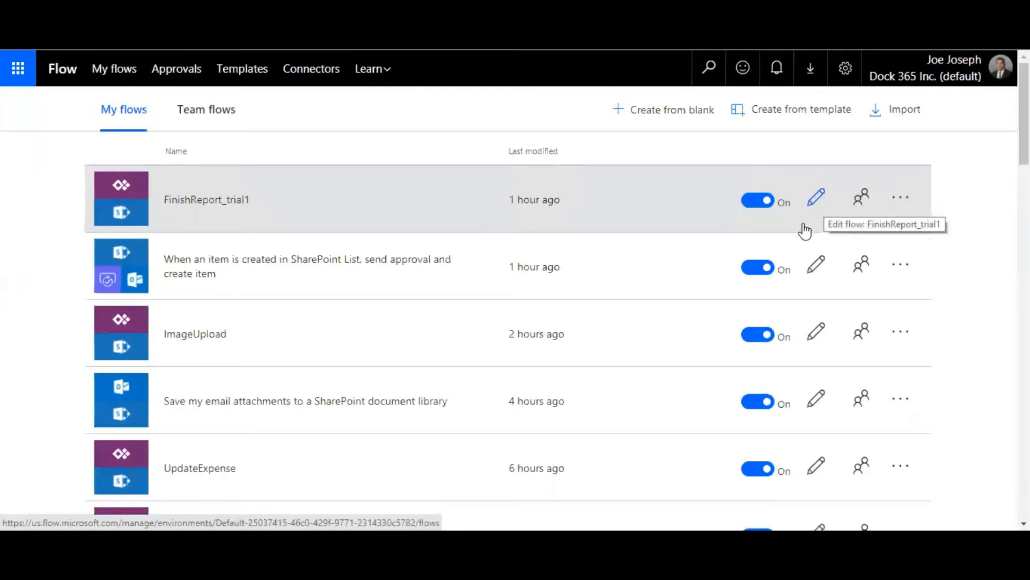
pyautogui.click(816, 197)
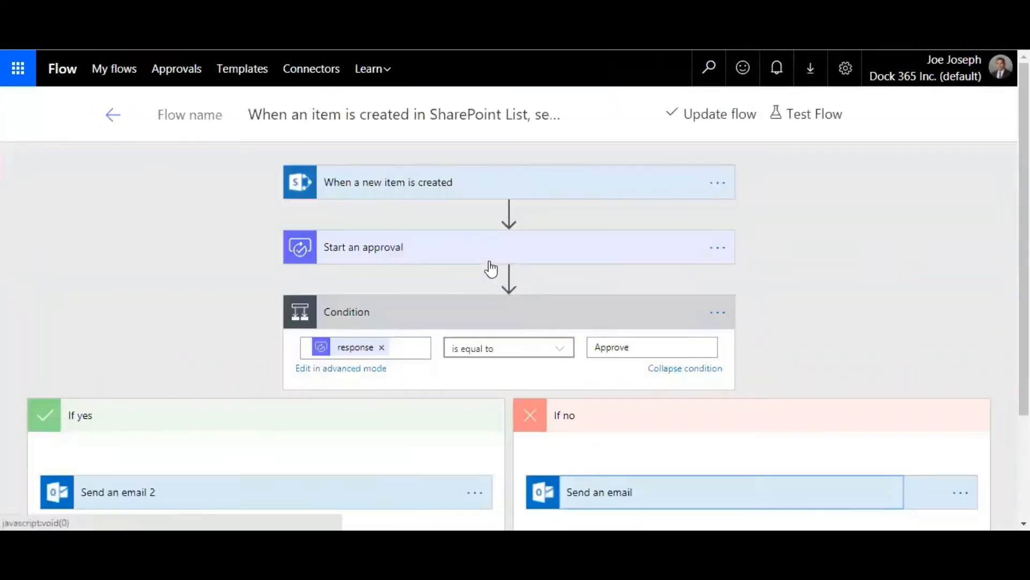
pyautogui.moveTo(806, 254)
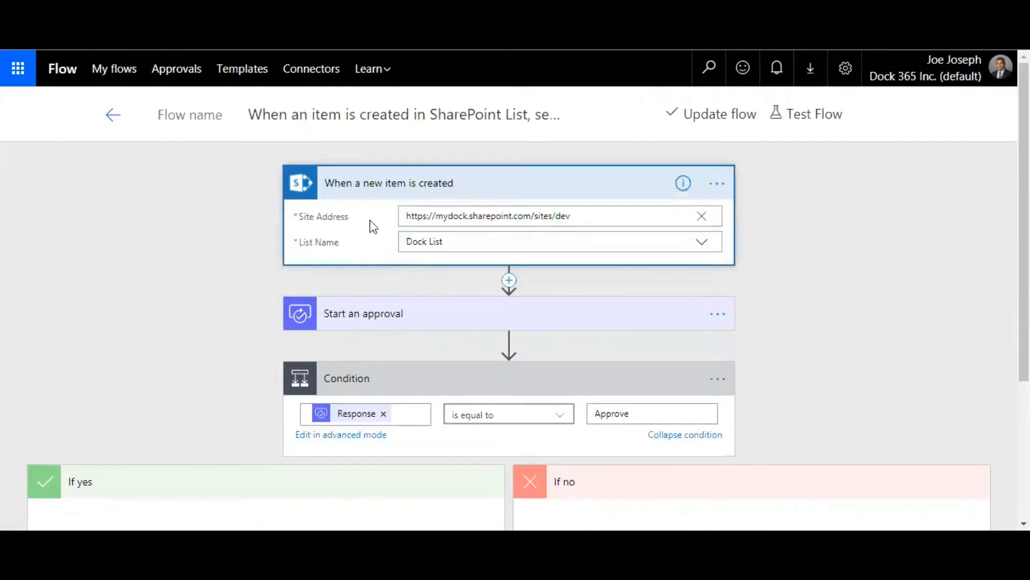
pyautogui.moveTo(538, 261)
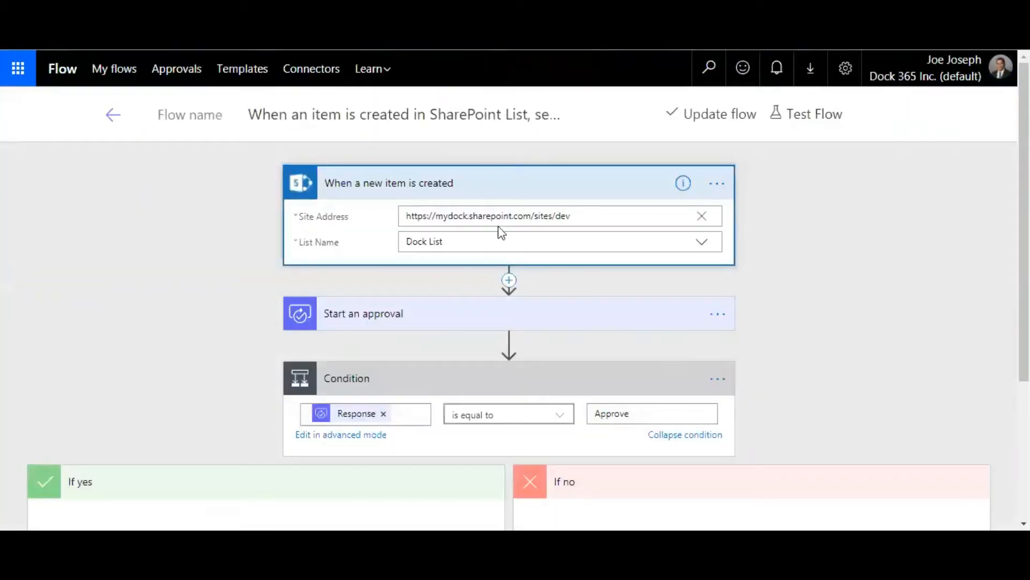
pyautogui.moveTo(684, 240)
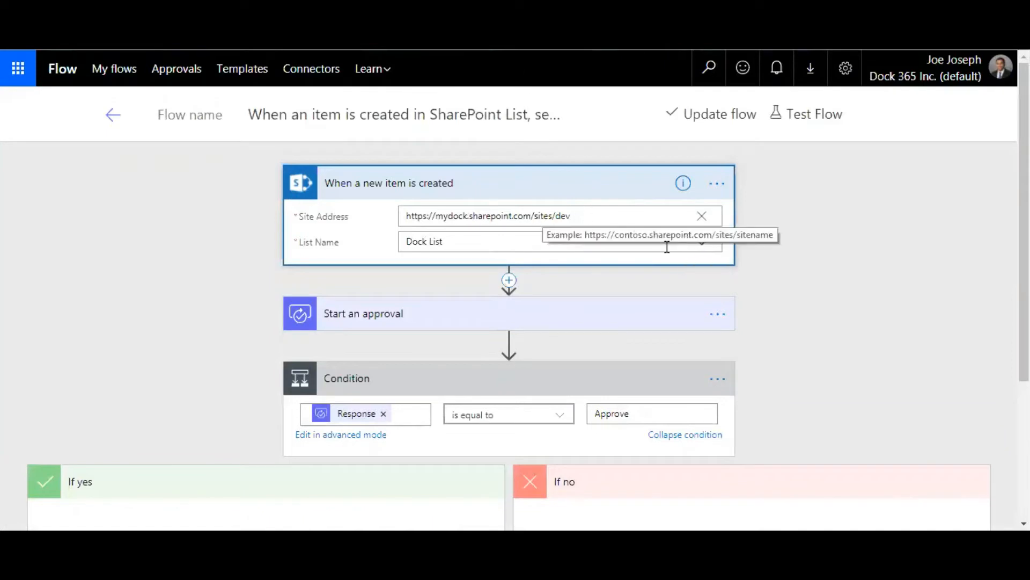
# - Check the trigger's list options and keep Dock List as the watched list
pyautogui.click(700, 241)
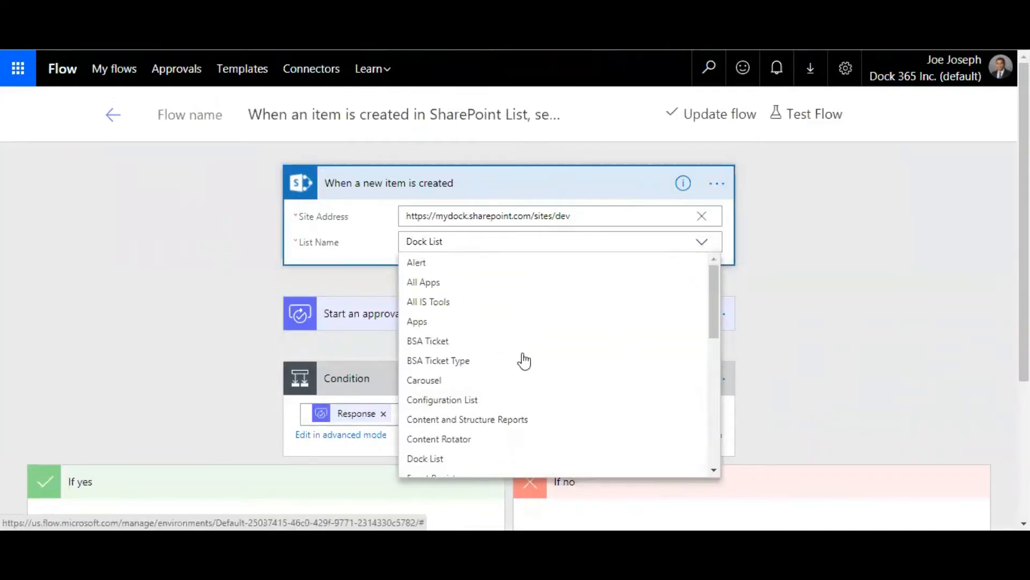
pyautogui.click(425, 457)
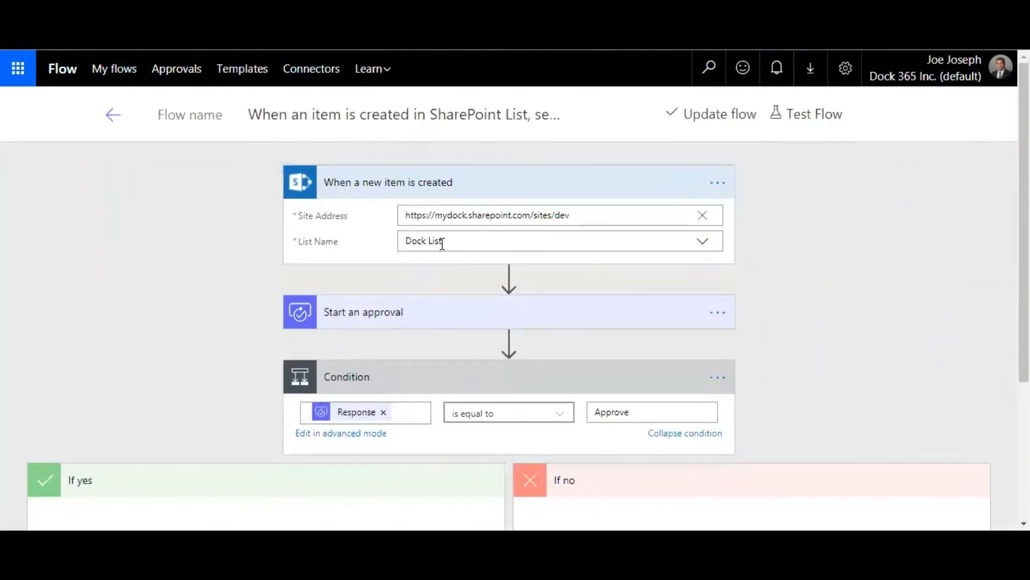
pyautogui.moveTo(557, 323)
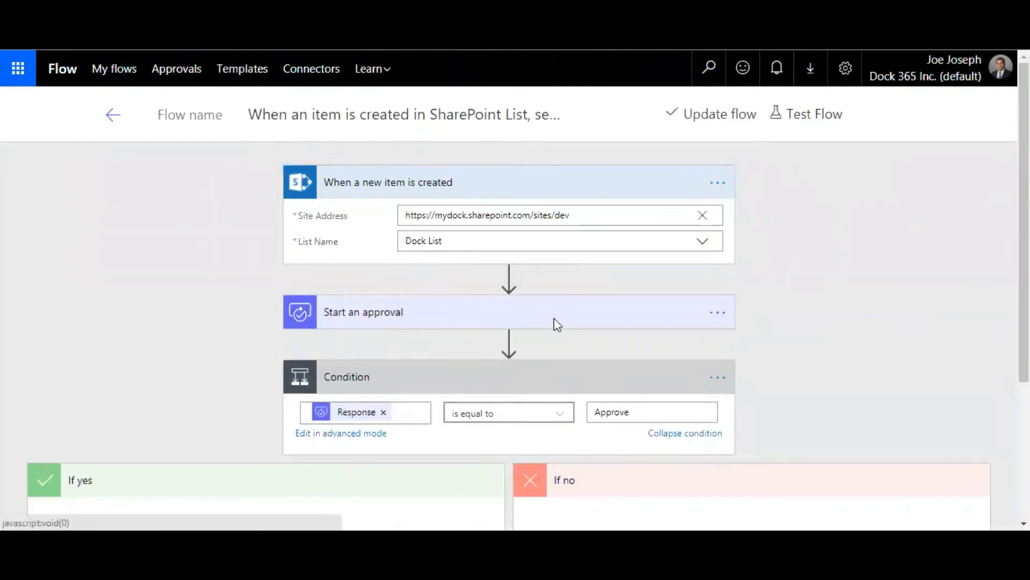
pyautogui.click(363, 311)
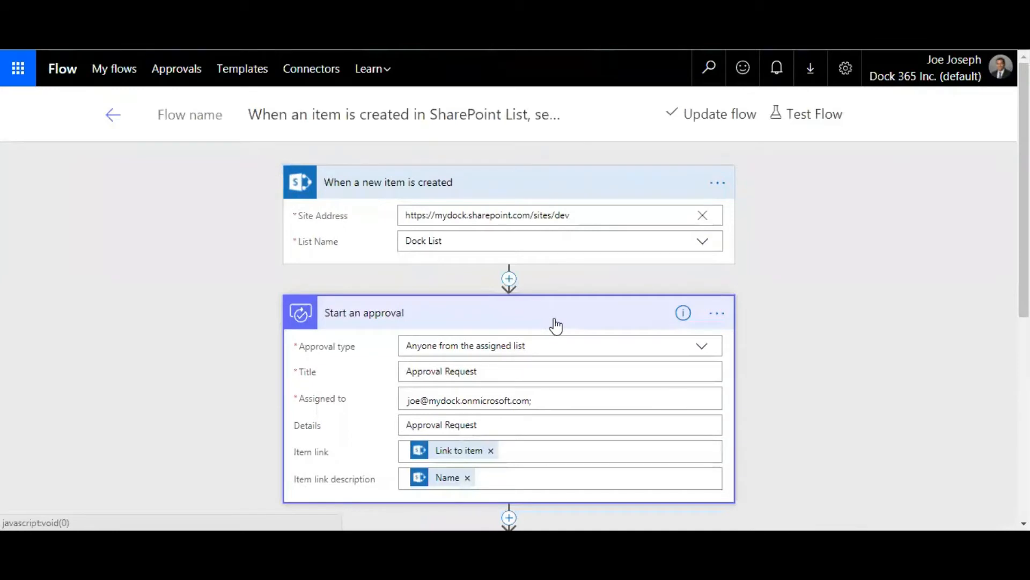
pyautogui.scroll(-3)
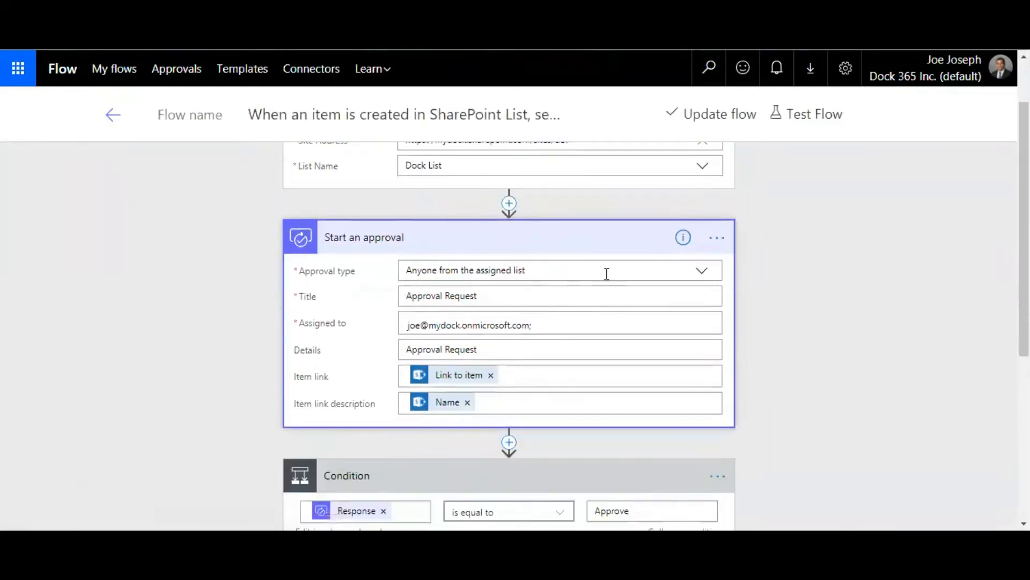
pyautogui.click(701, 270)
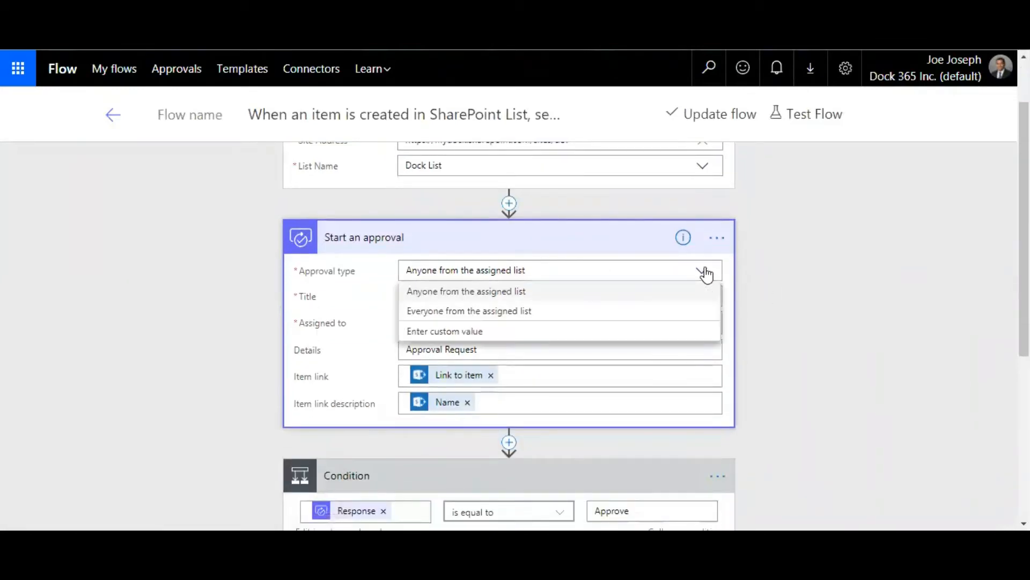
pyautogui.click(466, 291)
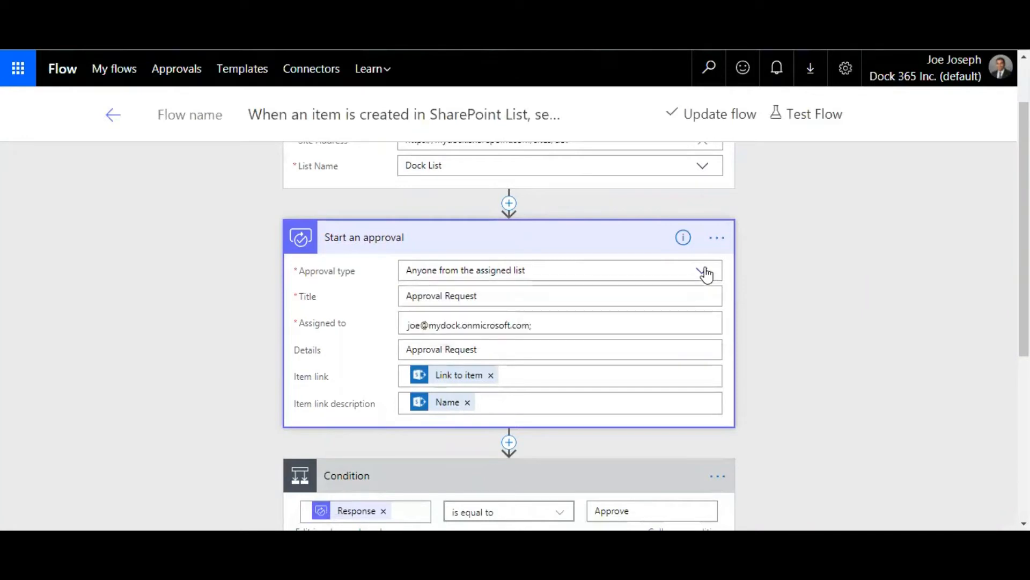
pyautogui.click(701, 270)
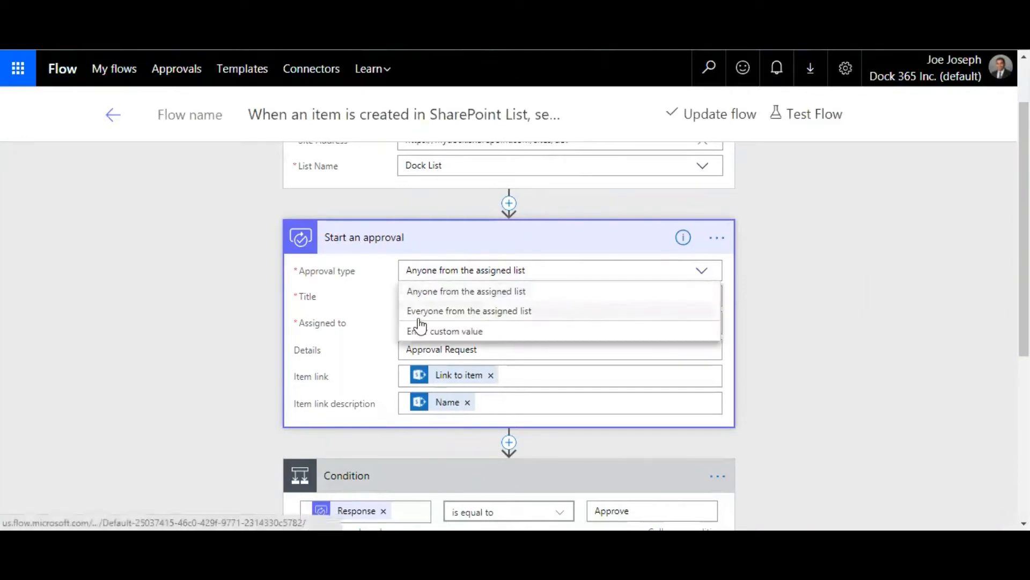
pyautogui.moveTo(509, 331)
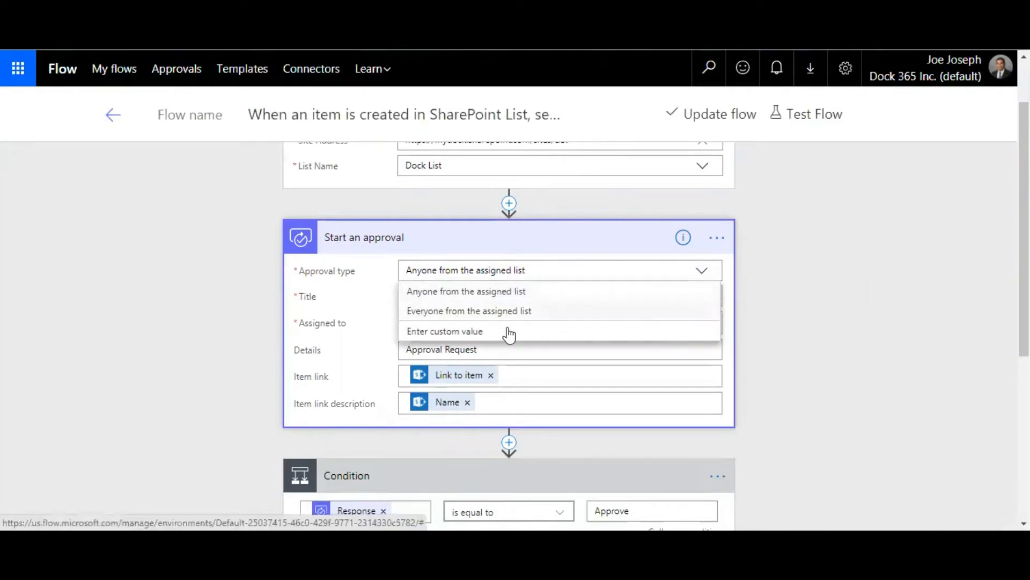
pyautogui.moveTo(694, 276)
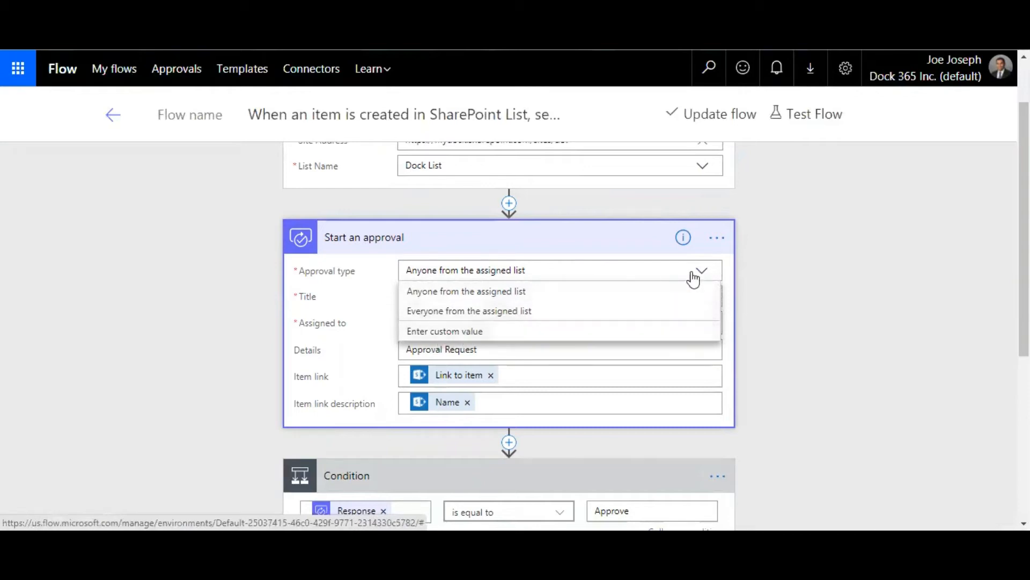
pyautogui.click(466, 291)
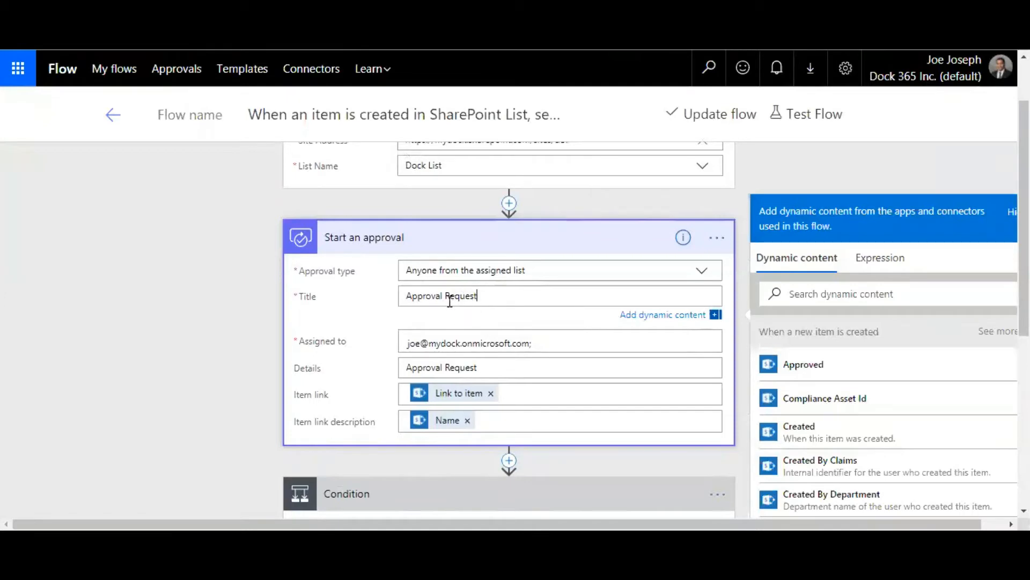
pyautogui.moveTo(190, 349)
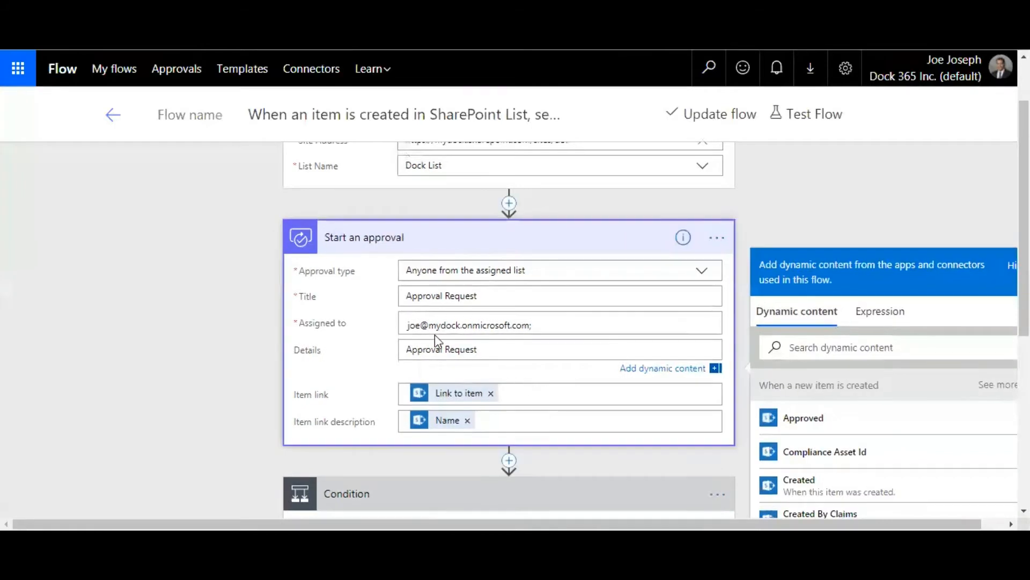
pyautogui.scroll(-3)
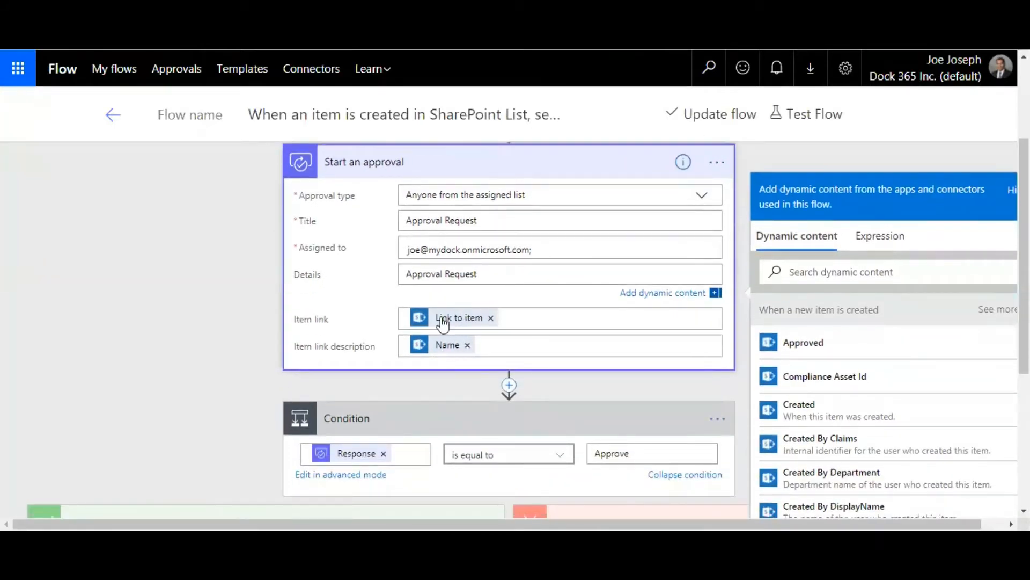
pyautogui.moveTo(384, 331)
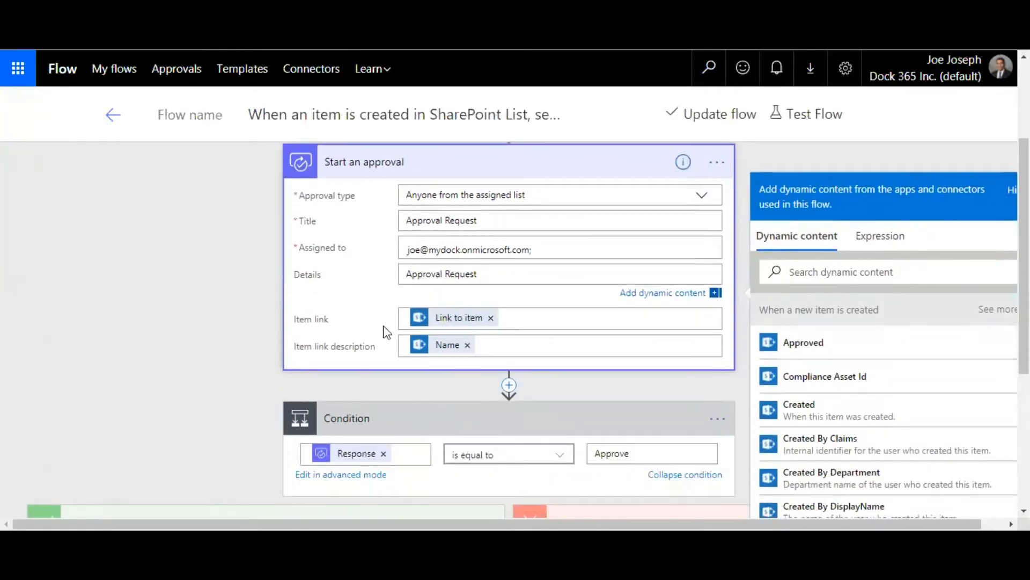
pyautogui.moveTo(440, 307)
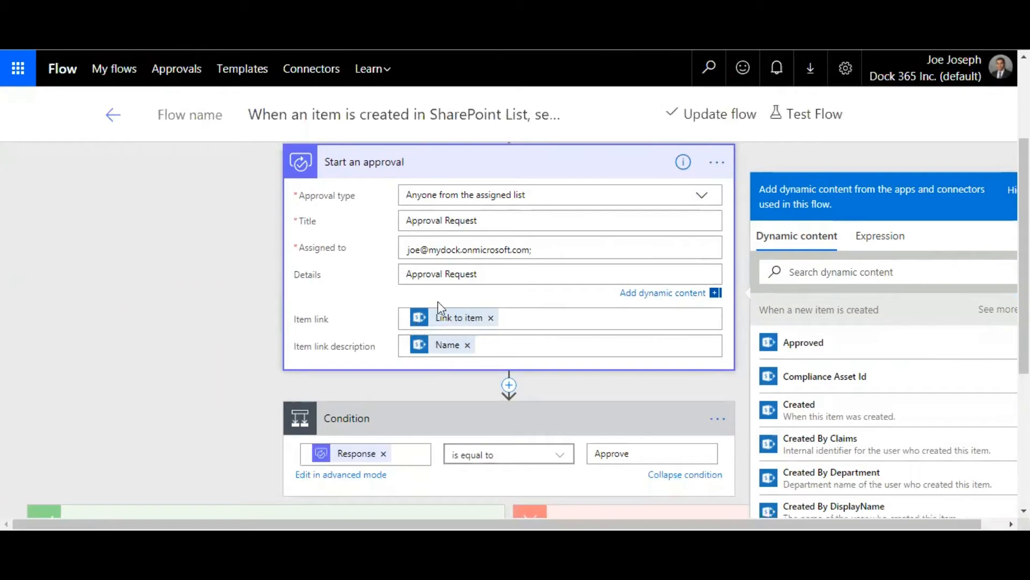
# - Scroll down to the Condition and its yes/no email branches
pyautogui.scroll(-3)
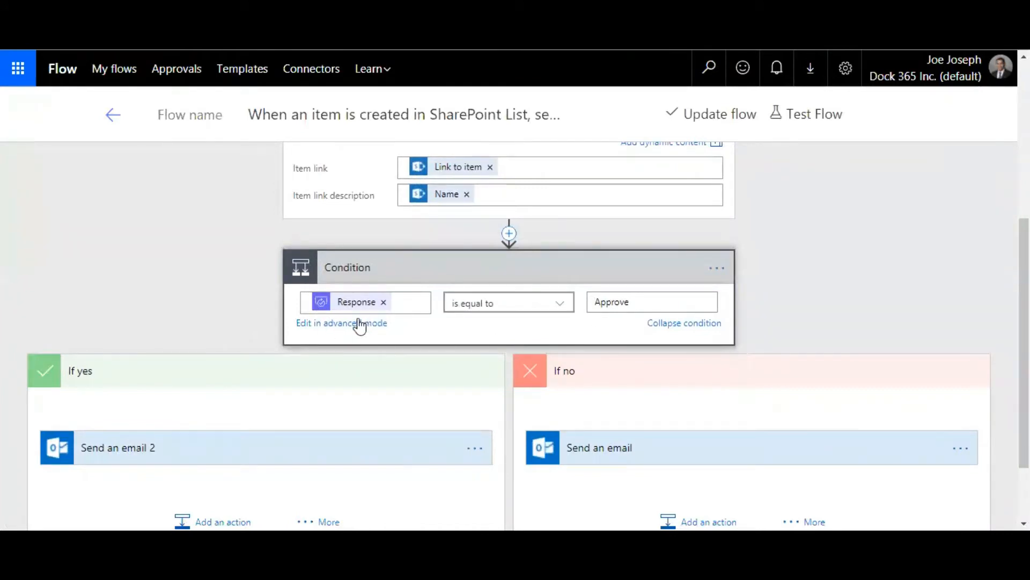
pyautogui.moveTo(664, 312)
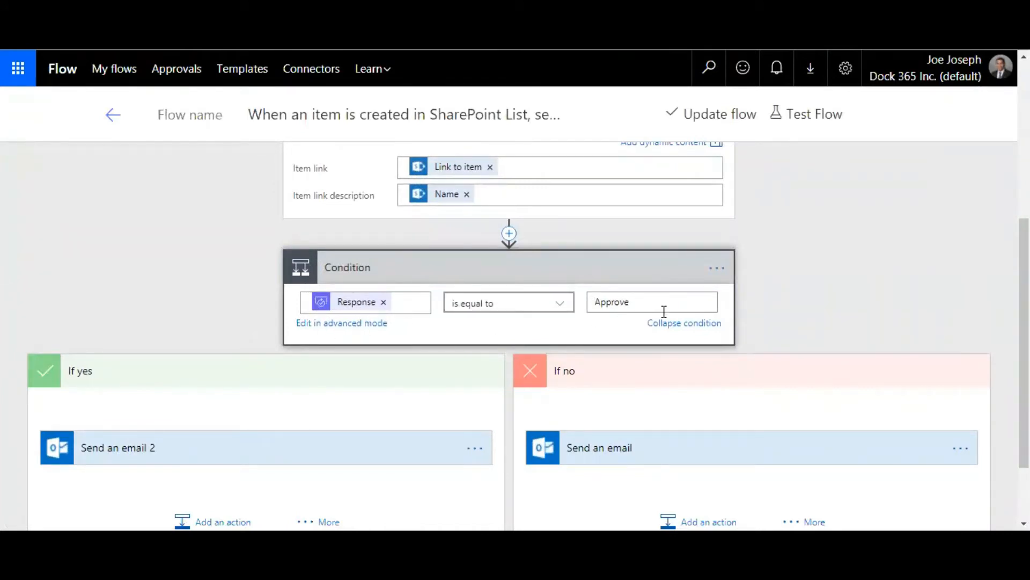
pyautogui.scroll(-3)
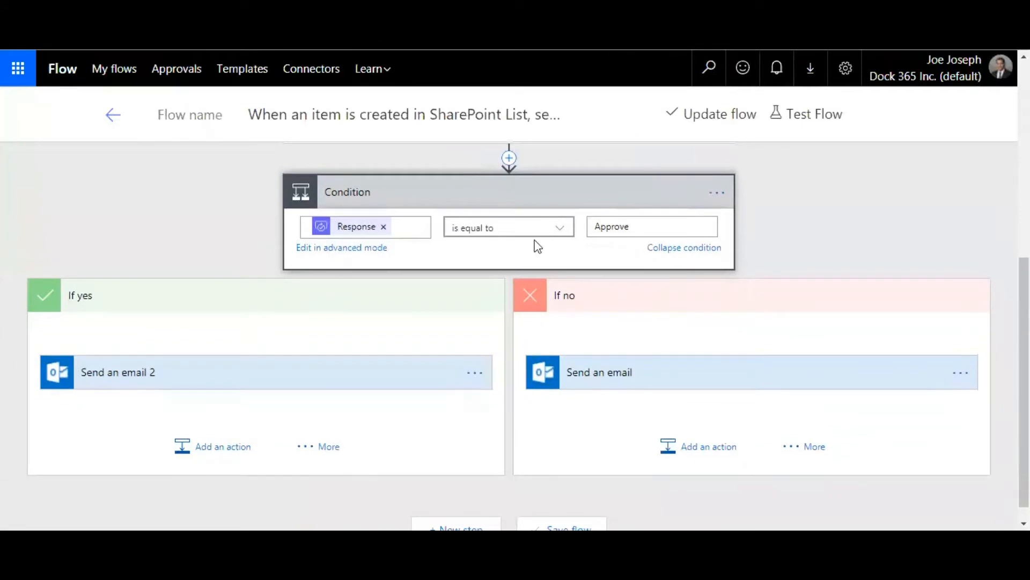
pyautogui.moveTo(628, 260)
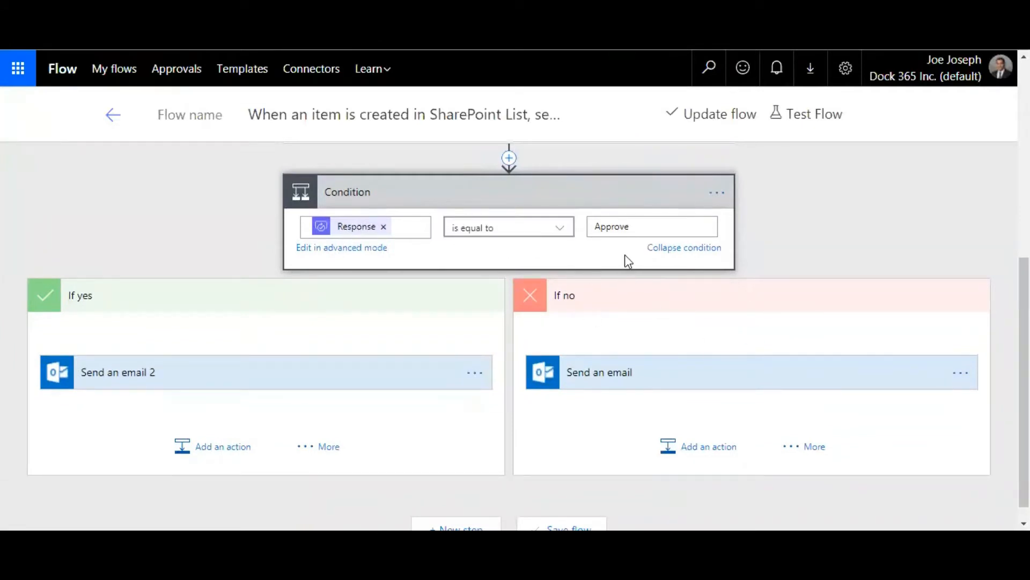
pyautogui.moveTo(161, 387)
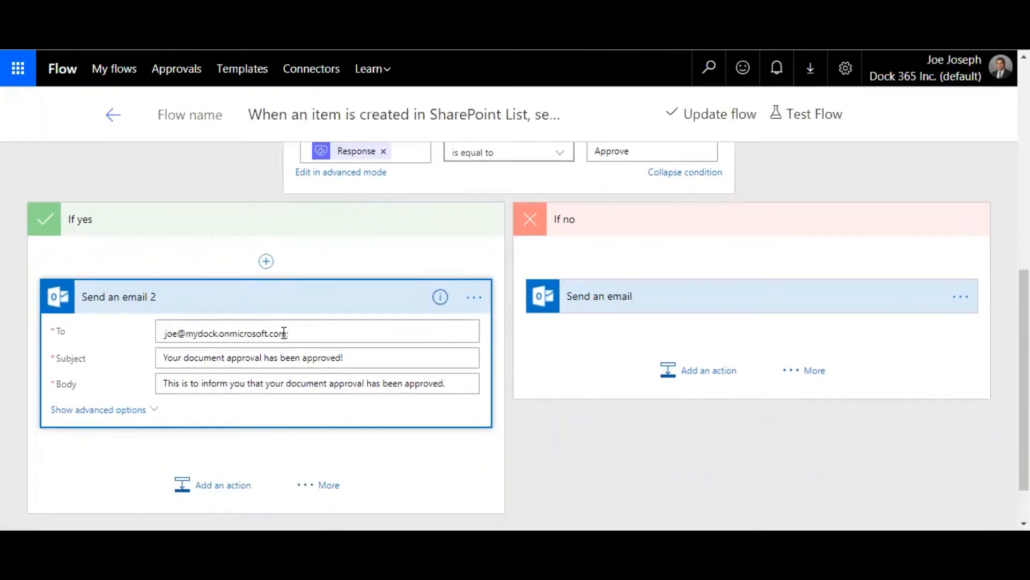
pyautogui.moveTo(407, 366)
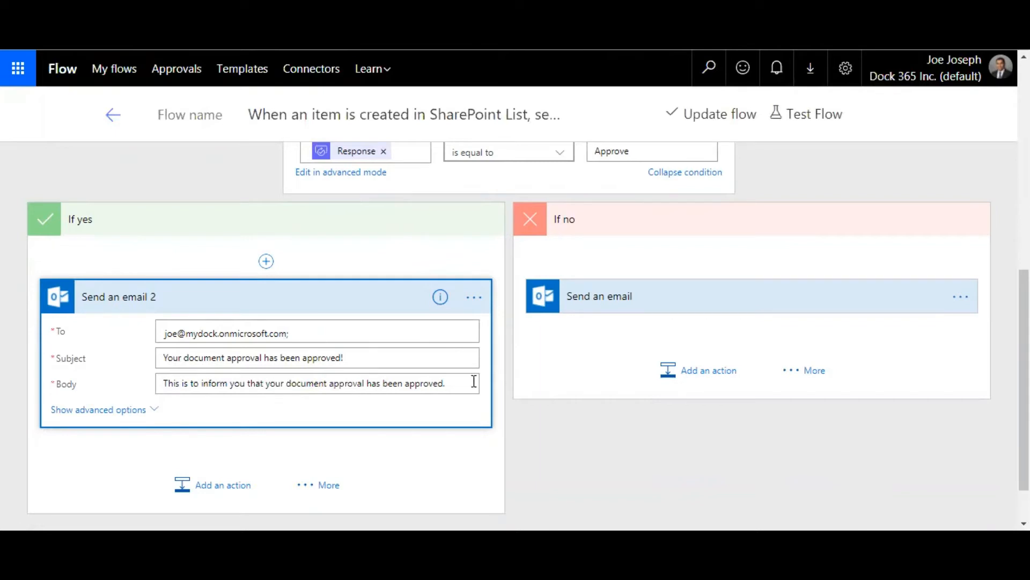
pyautogui.moveTo(263, 456)
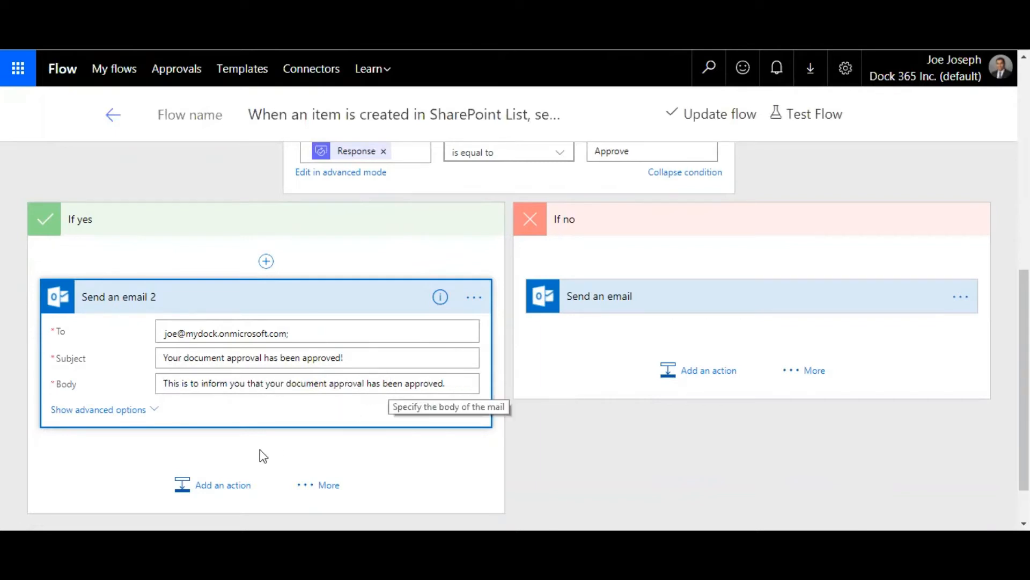
pyautogui.moveTo(631, 264)
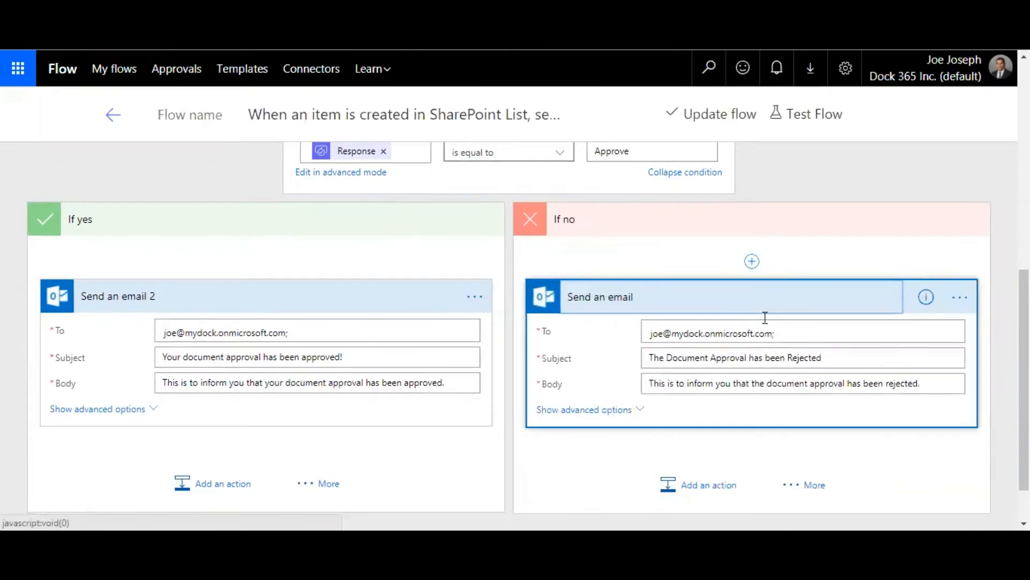
pyautogui.moveTo(794, 361)
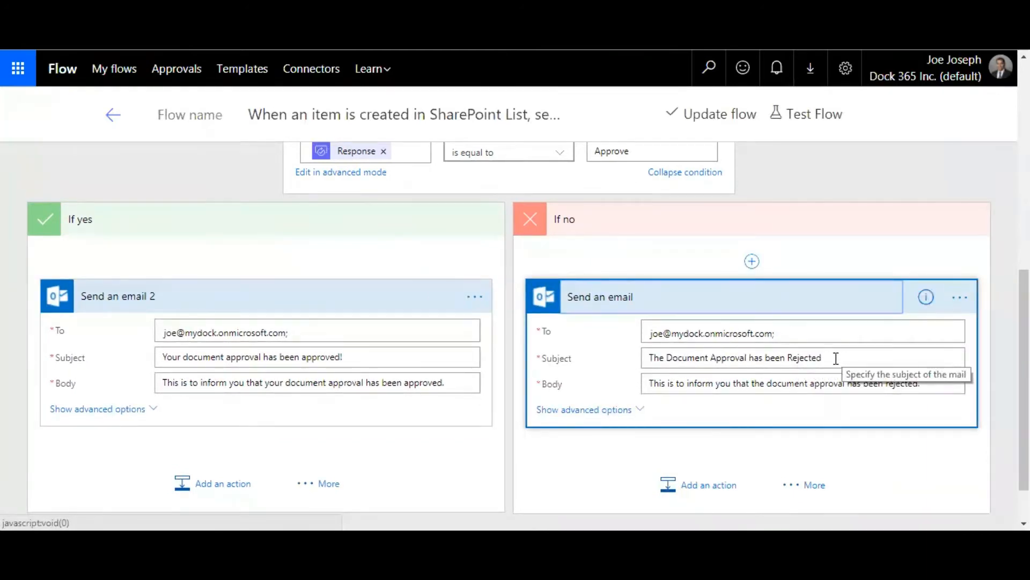
pyautogui.moveTo(867, 395)
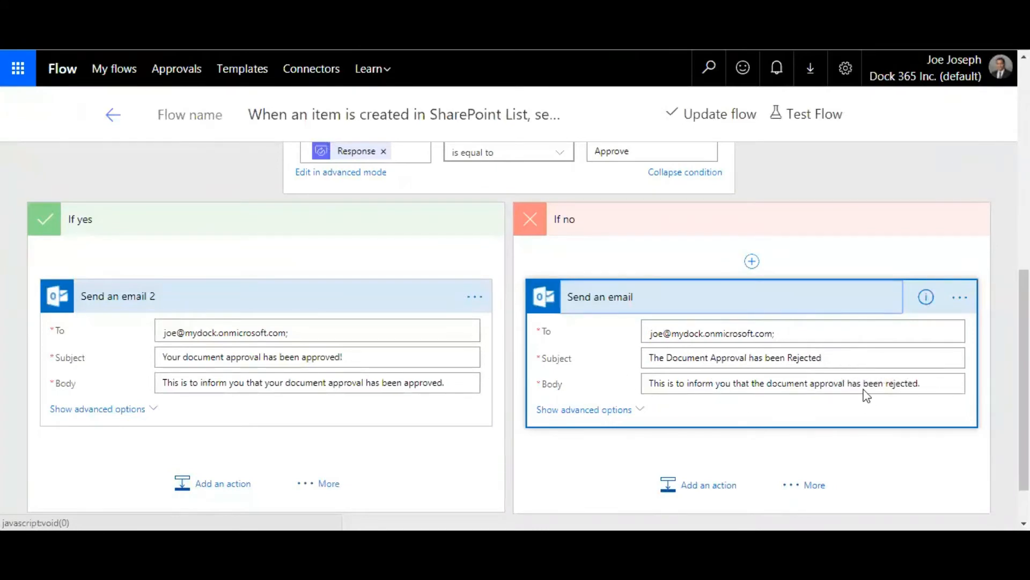
# - Update the flow and set up a manual test reusing data from previous runs
pyautogui.scroll(3)
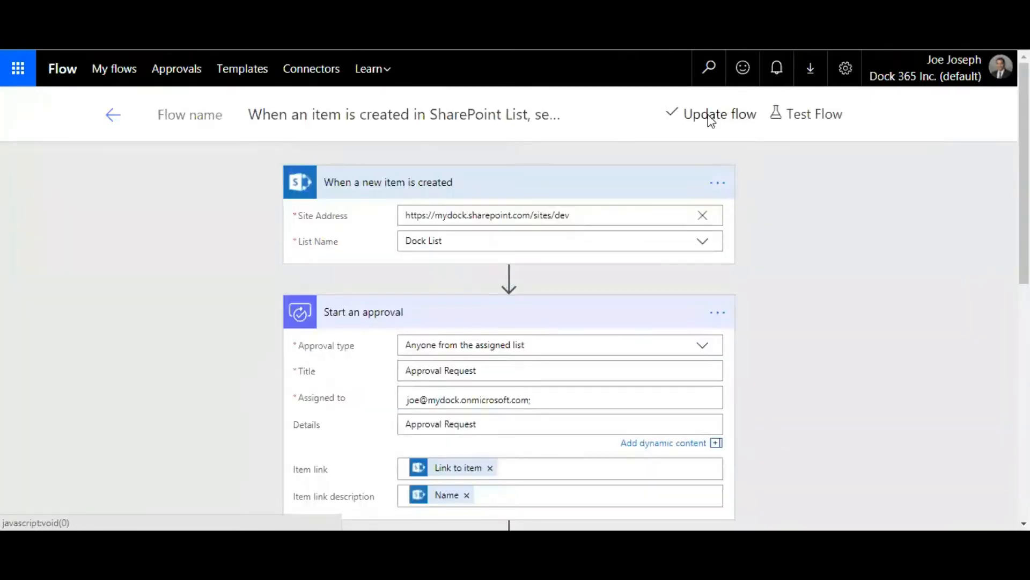
pyautogui.click(720, 114)
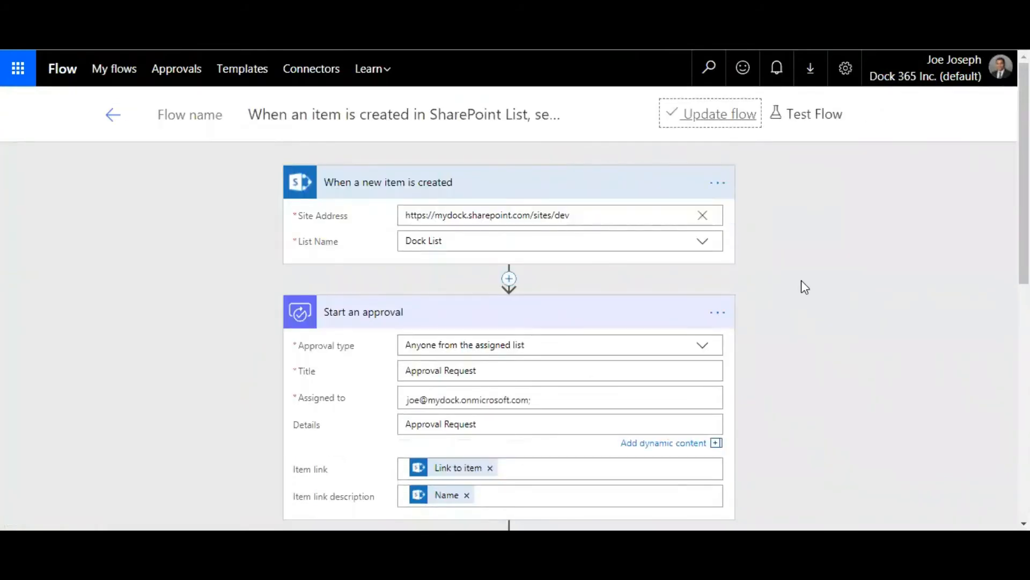
pyautogui.click(813, 114)
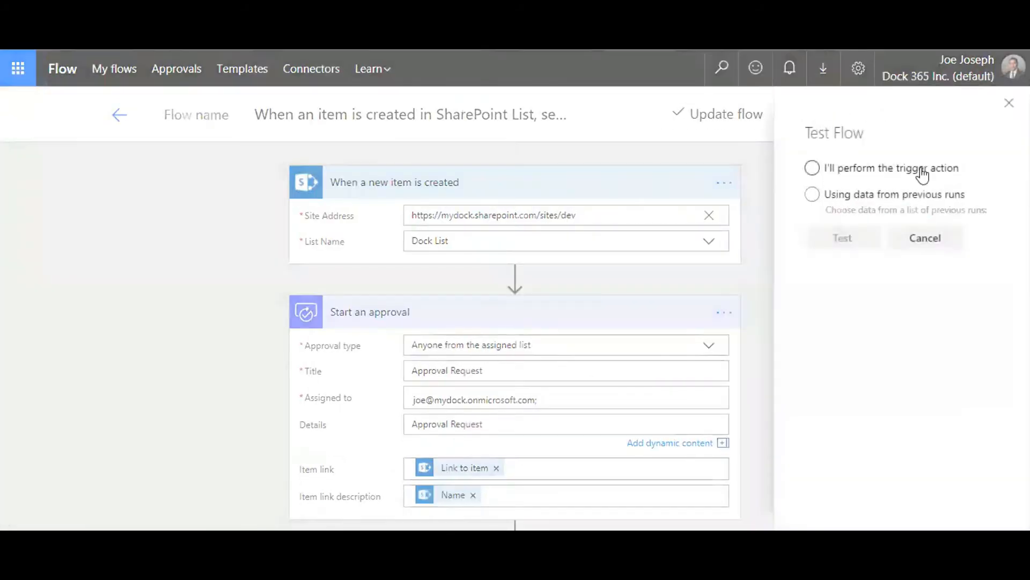
pyautogui.click(812, 167)
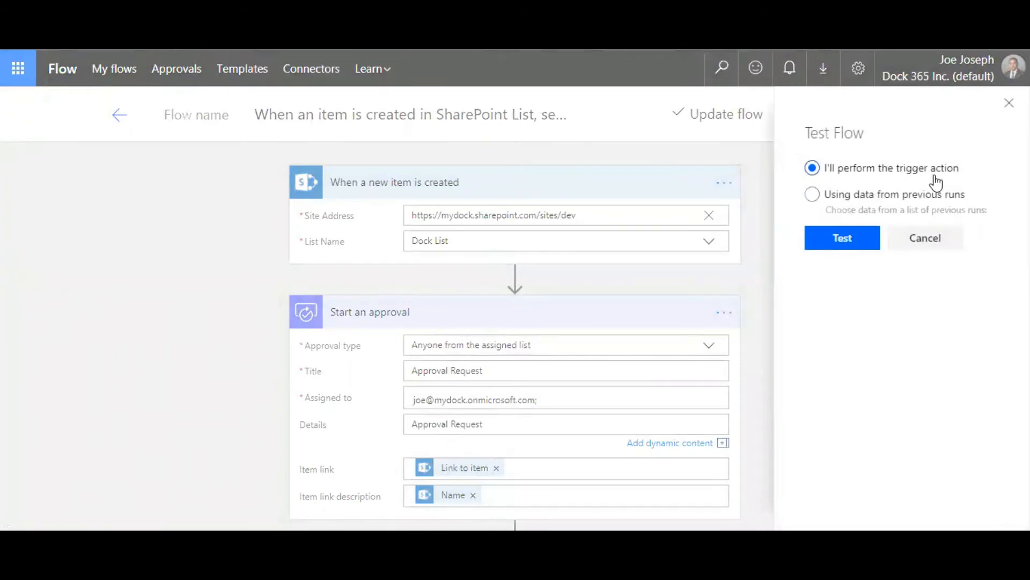
pyautogui.click(812, 194)
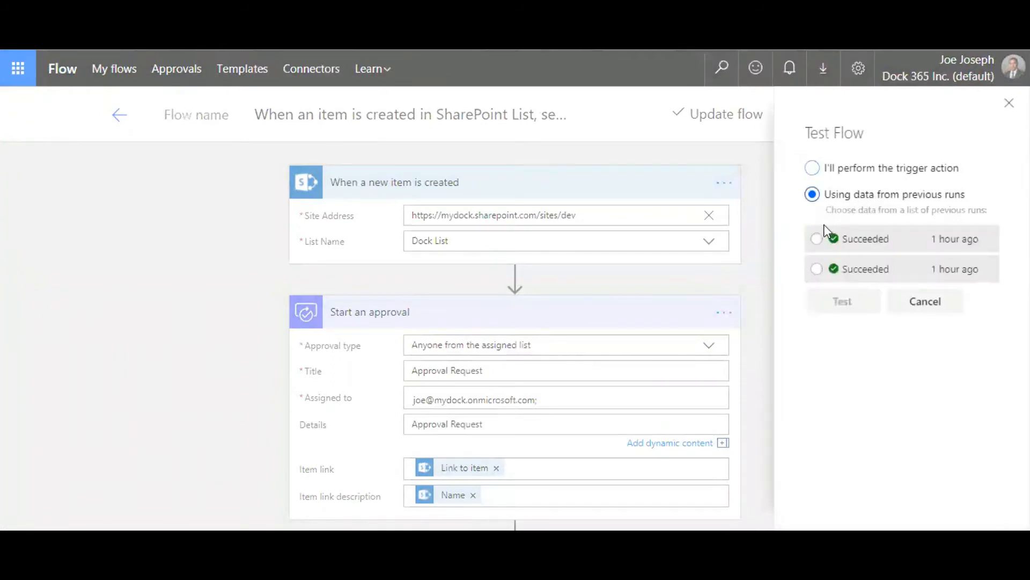
pyautogui.moveTo(889, 208)
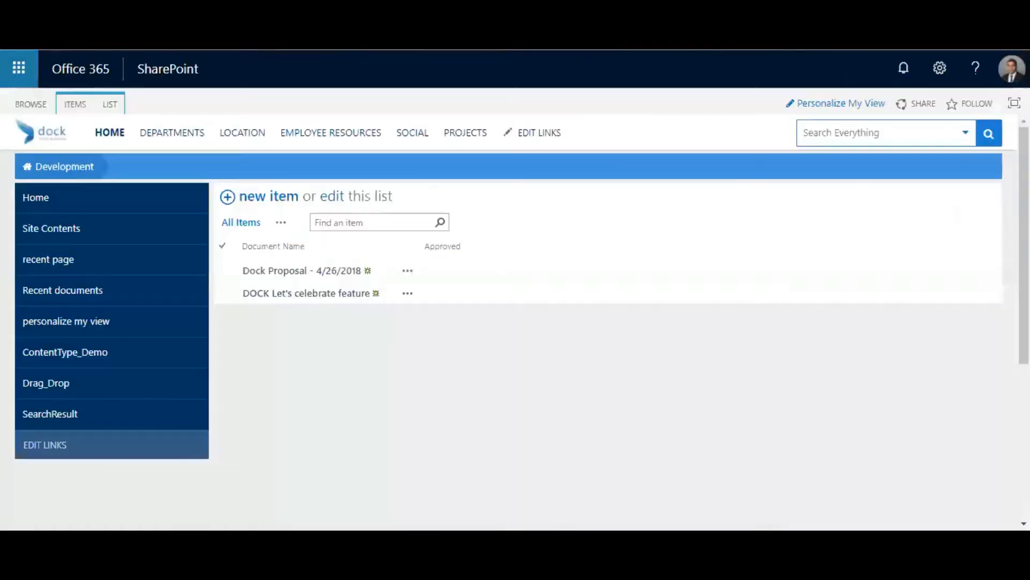
pyautogui.moveTo(331, 369)
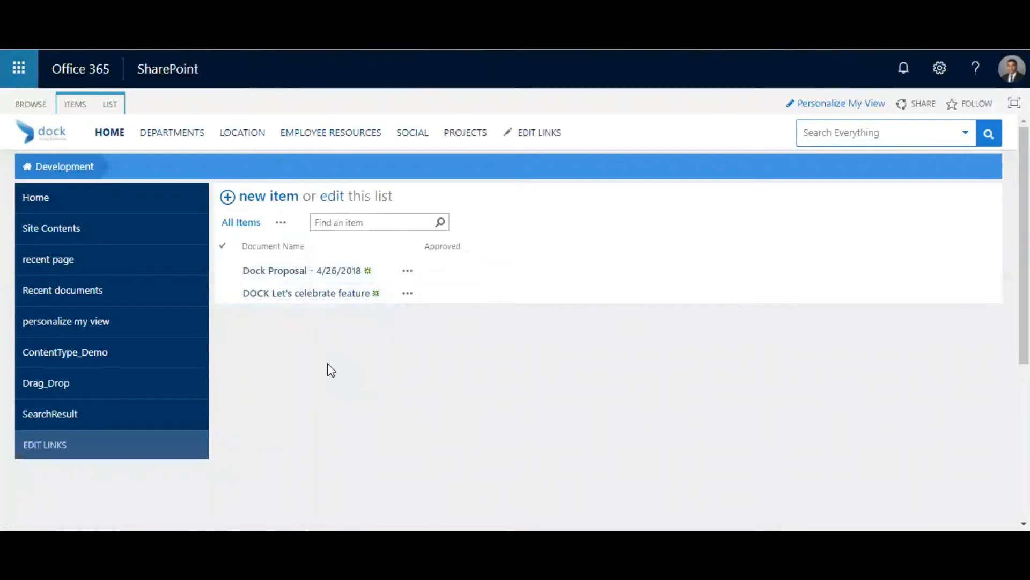
pyautogui.moveTo(269, 201)
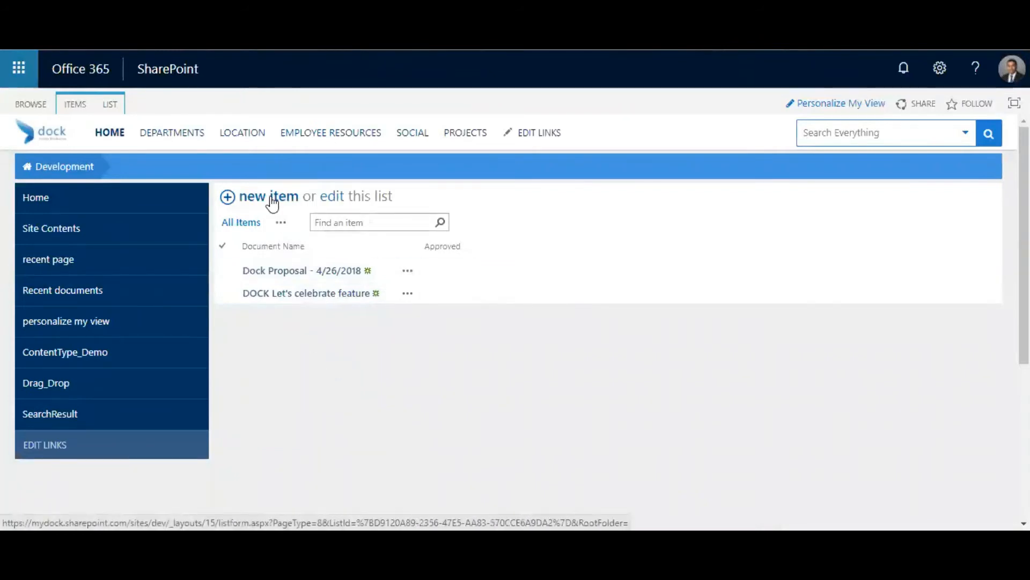
pyautogui.moveTo(276, 206)
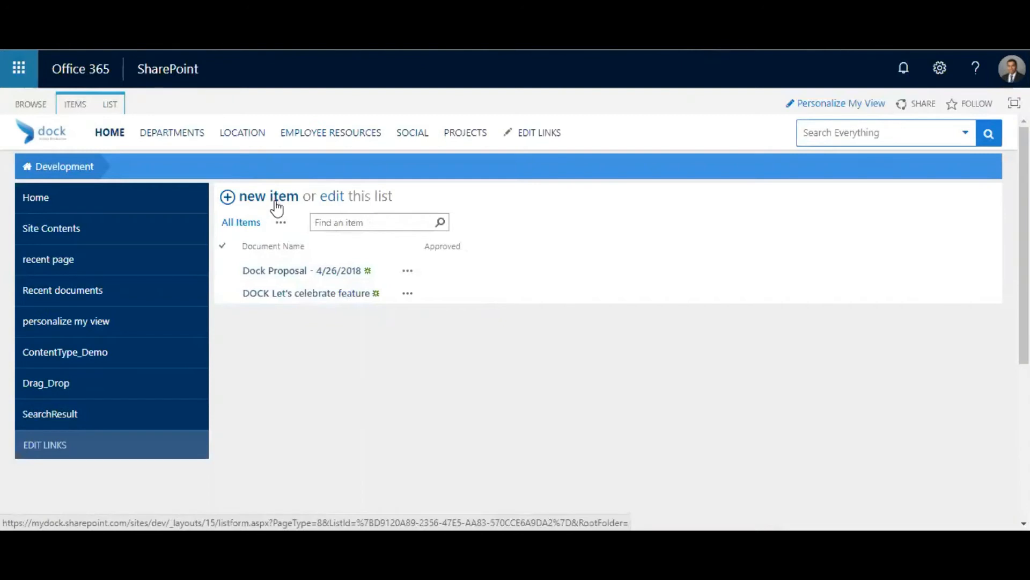
pyautogui.moveTo(799, 82)
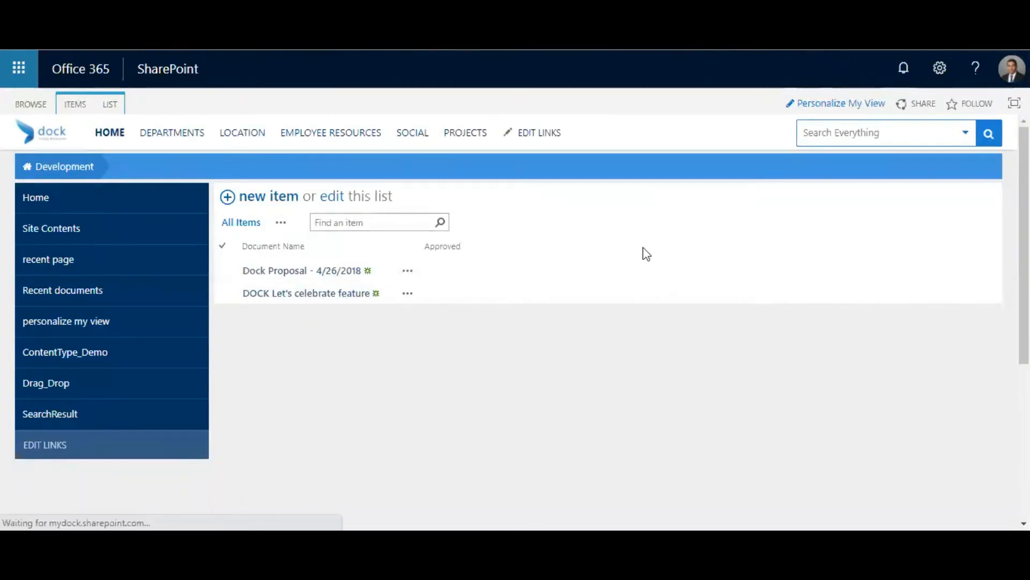
# - Create a list item named 'SharePoint Workflow - 4 Level Requirement Document' and save it
pyautogui.click(267, 196)
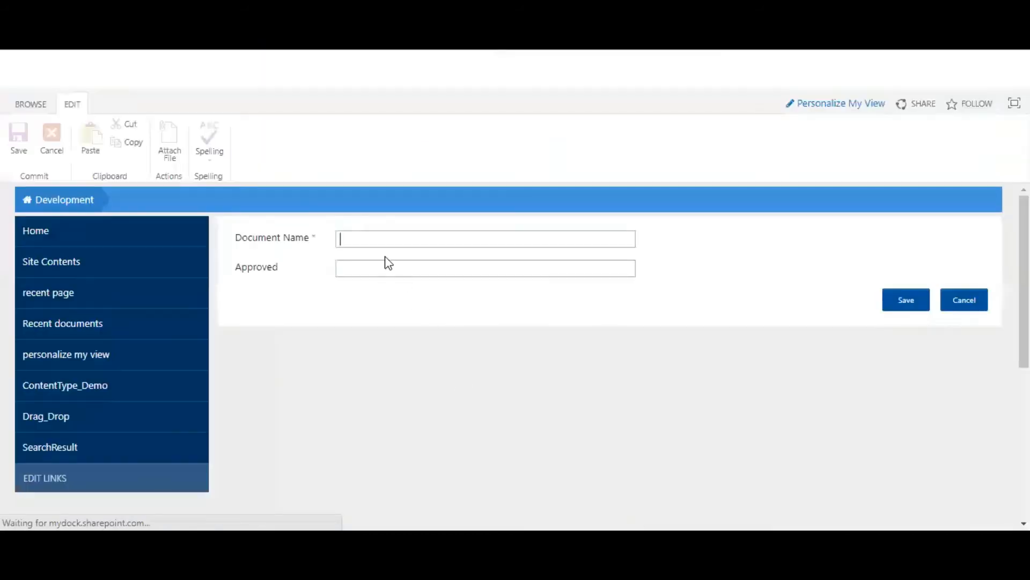
pyautogui.click(485, 239)
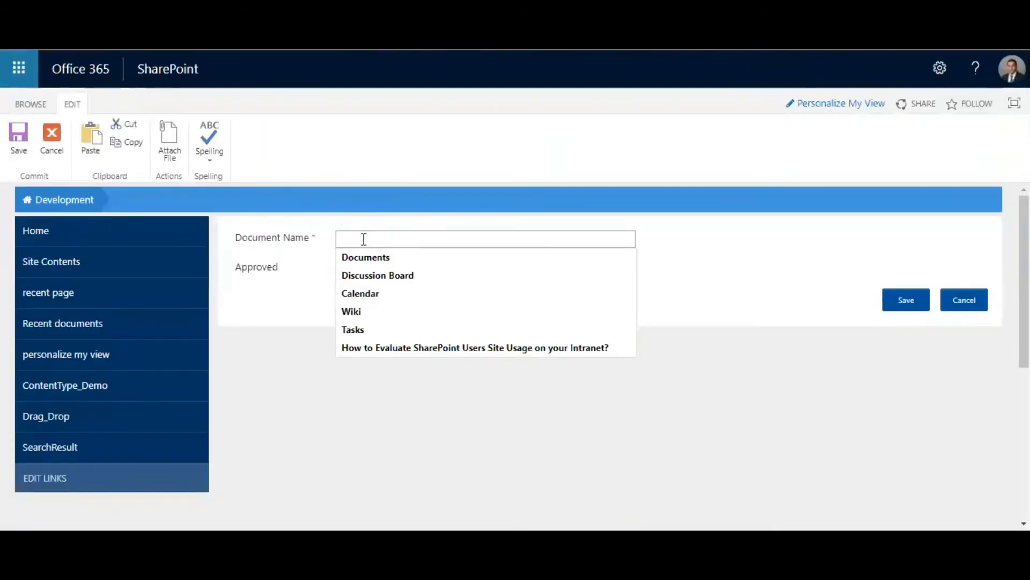
pyautogui.write('SharePoint')
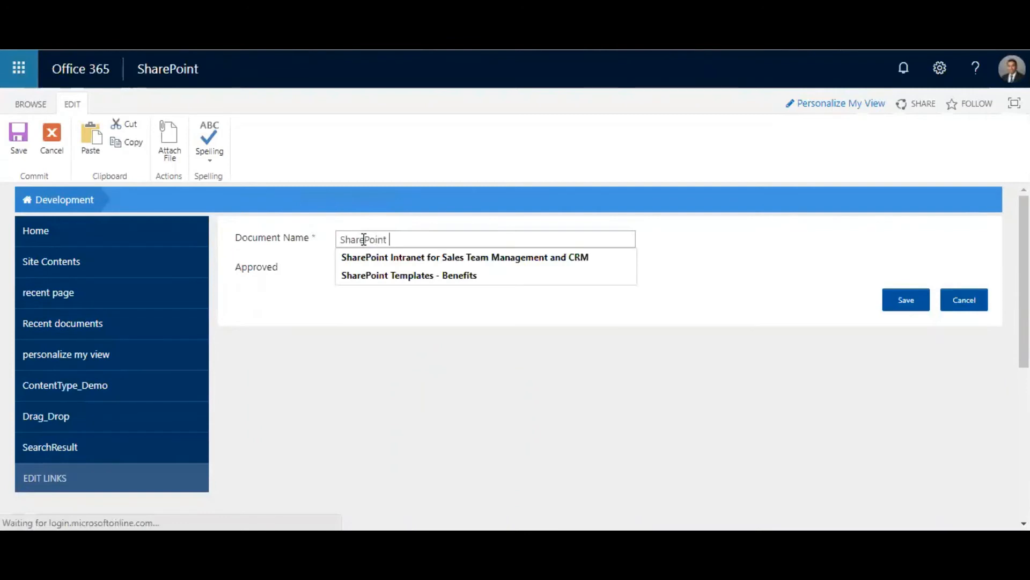
pyautogui.write('Workflow Review')
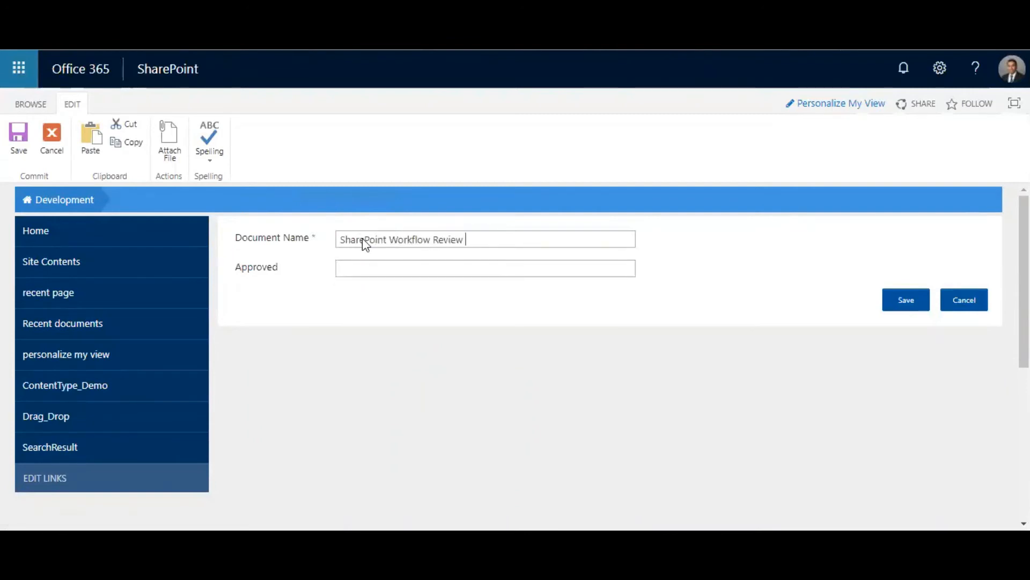
pyautogui.press('Backspace')
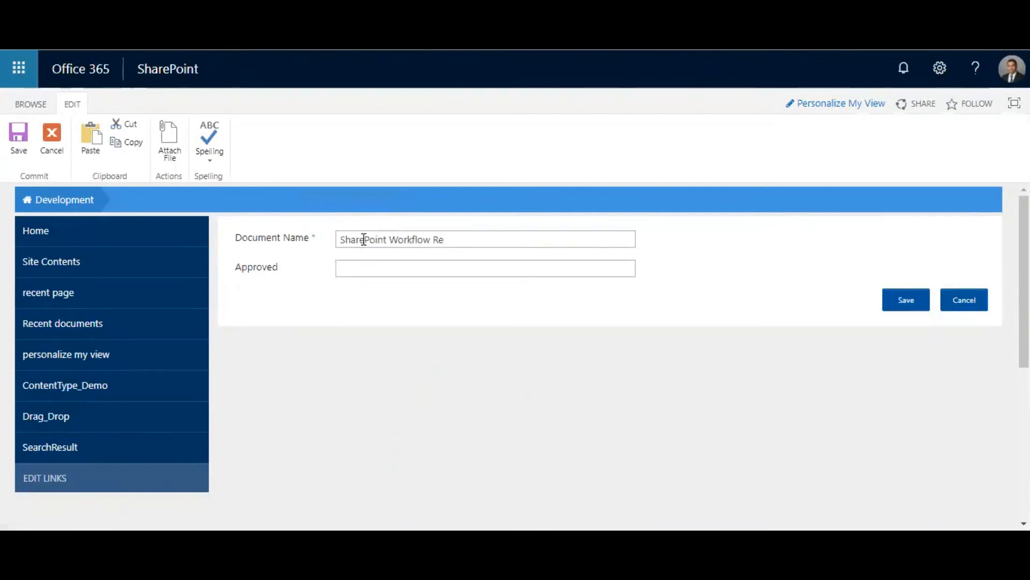
pyautogui.write('- 4 Lev')
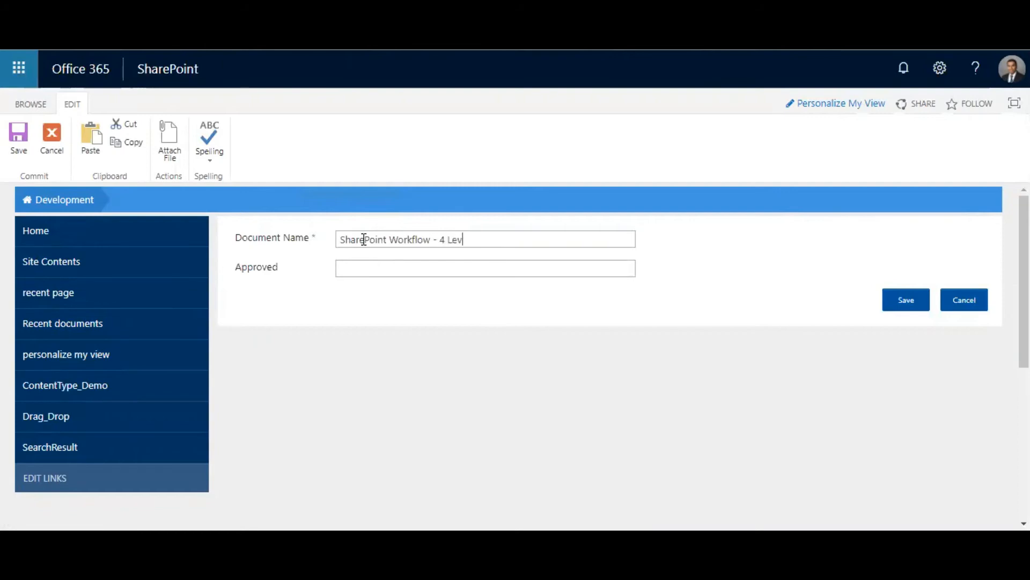
pyautogui.write('el')
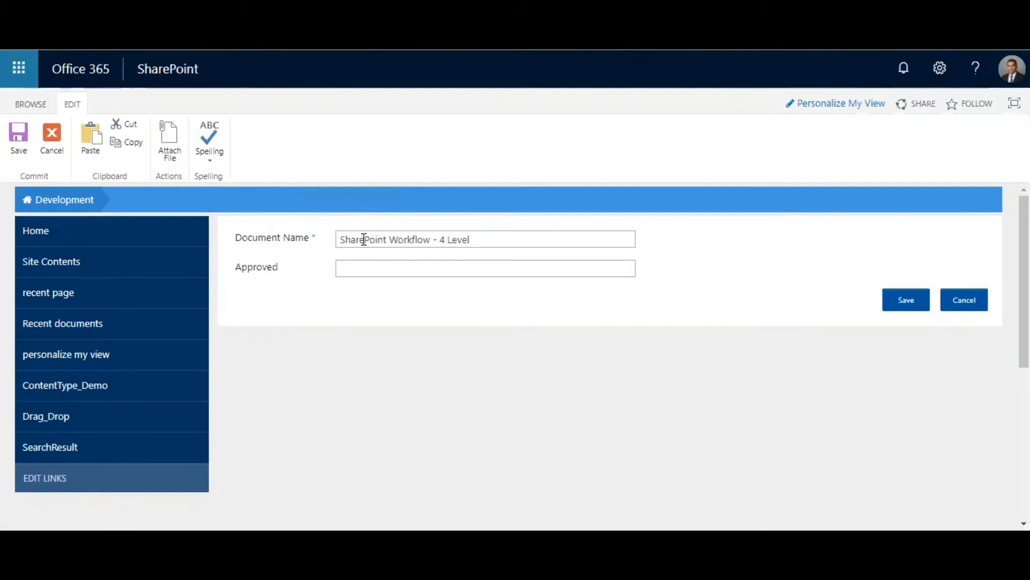
pyautogui.write('Requirement Doc')
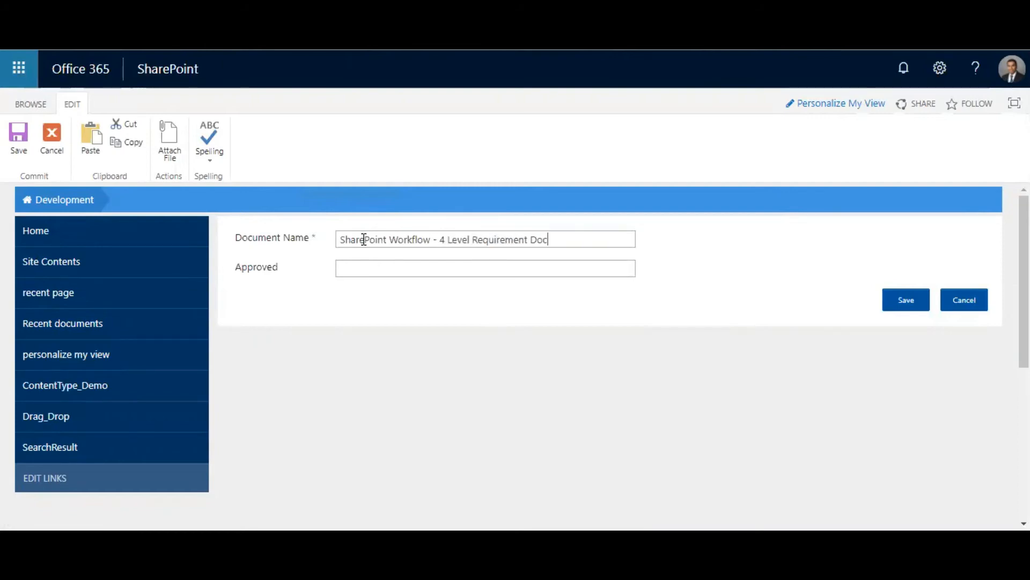
pyautogui.write('ument')
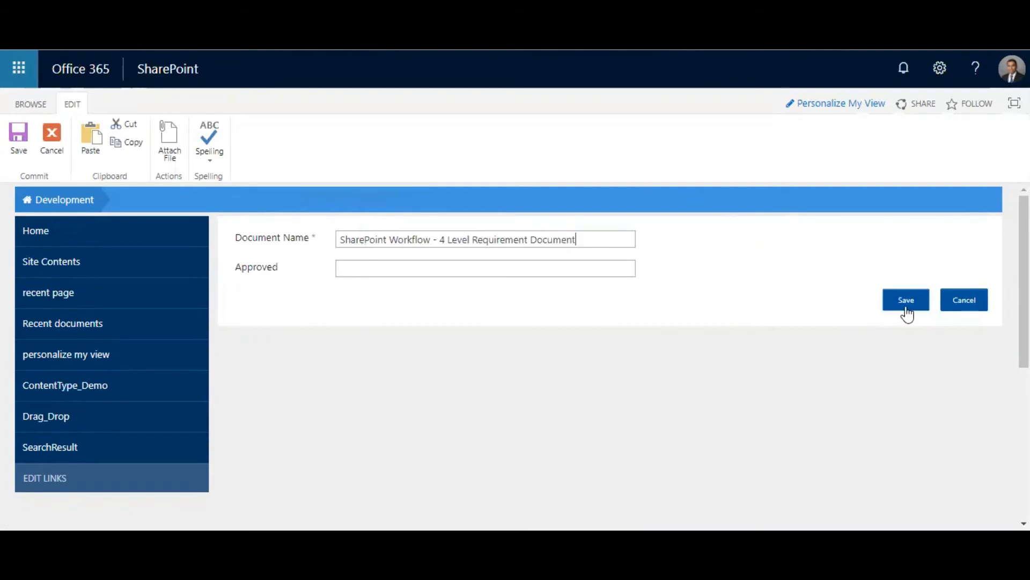
pyautogui.moveTo(753, 342)
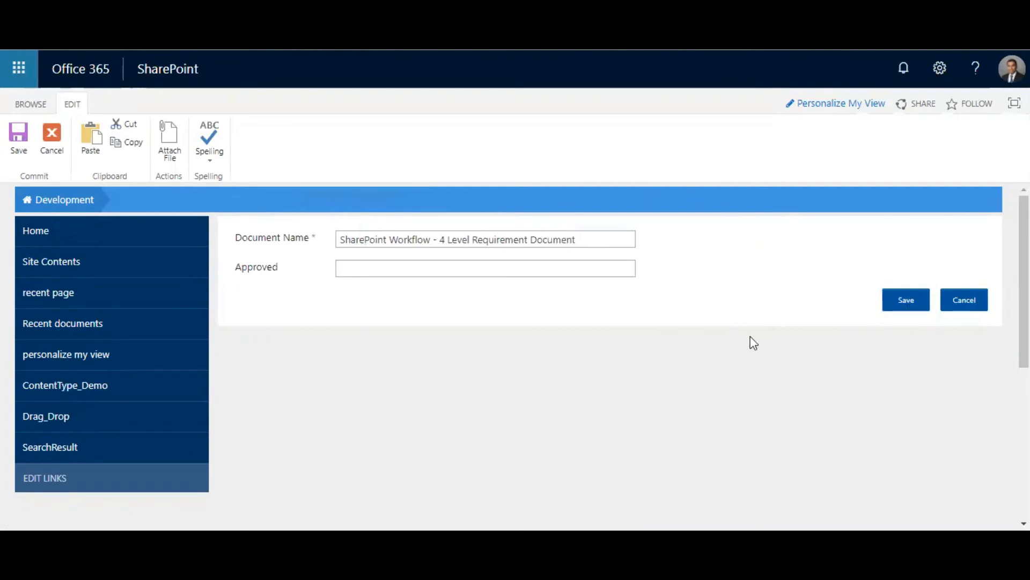
pyautogui.click(905, 300)
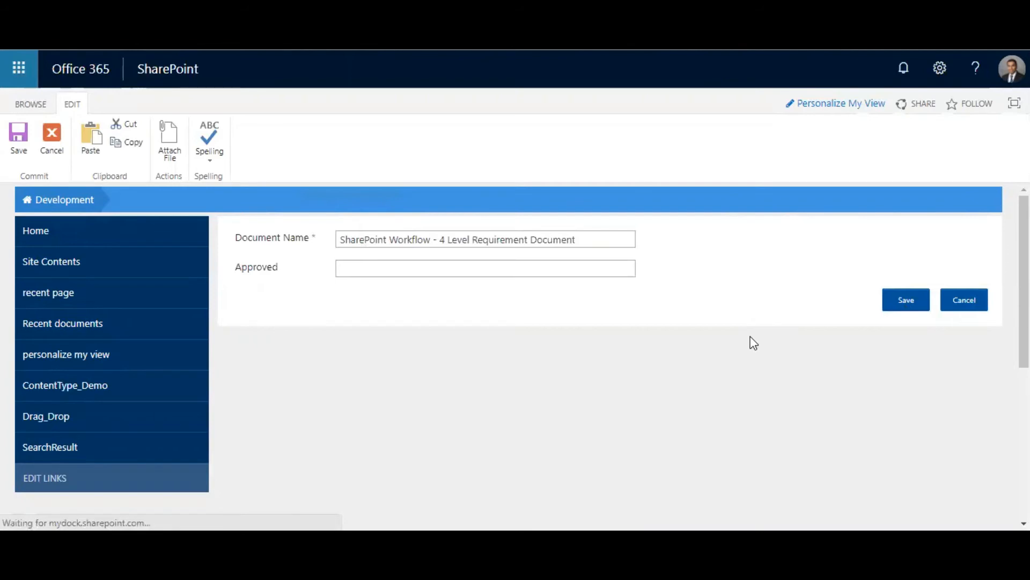
pyautogui.click(906, 299)
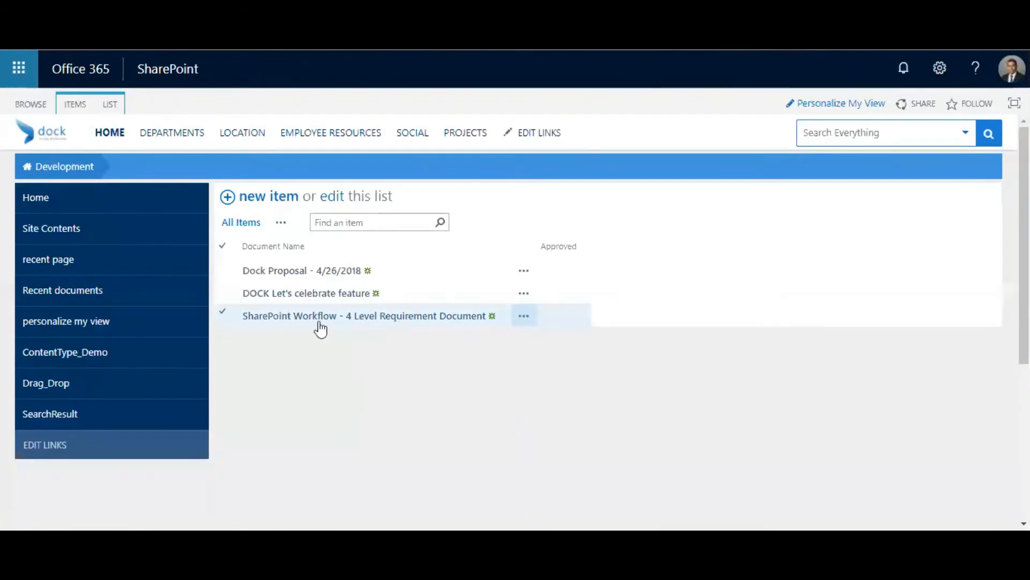
pyautogui.moveTo(396, 408)
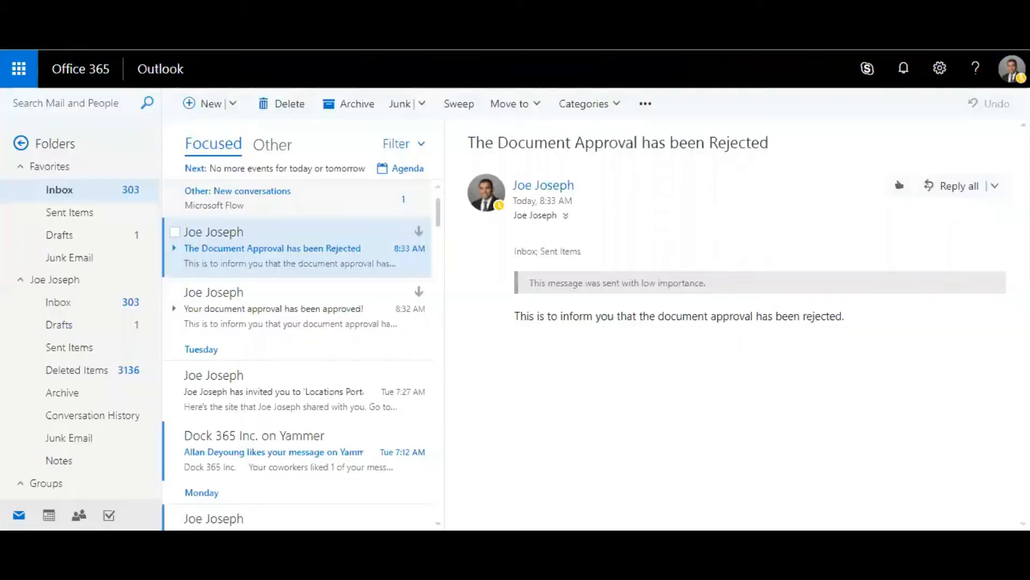
# - Approve the request from the Other tab with comment 'Approved. Good to go!' and submit
pyautogui.click(272, 144)
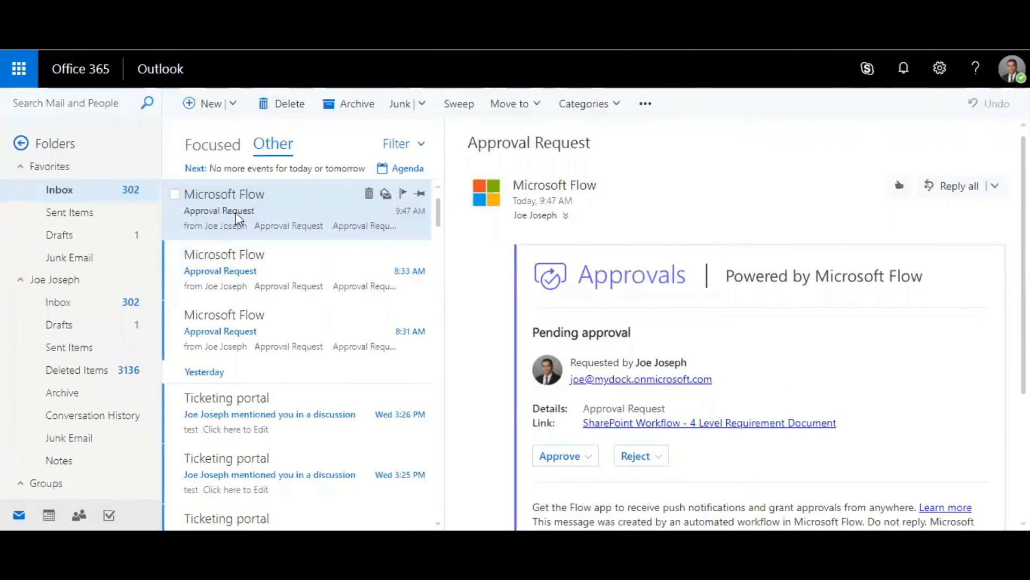
pyautogui.moveTo(451, 219)
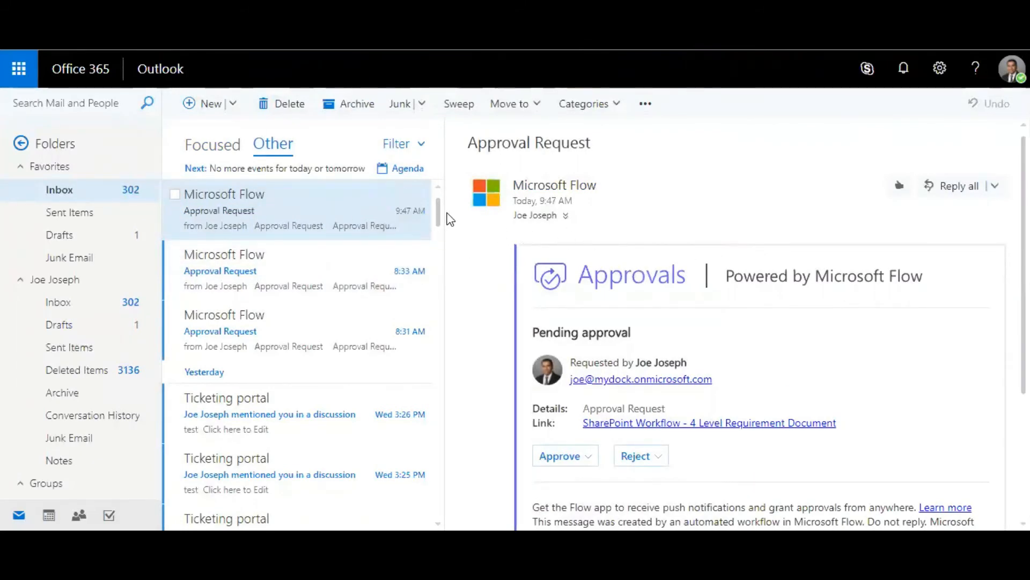
pyautogui.moveTo(494, 263)
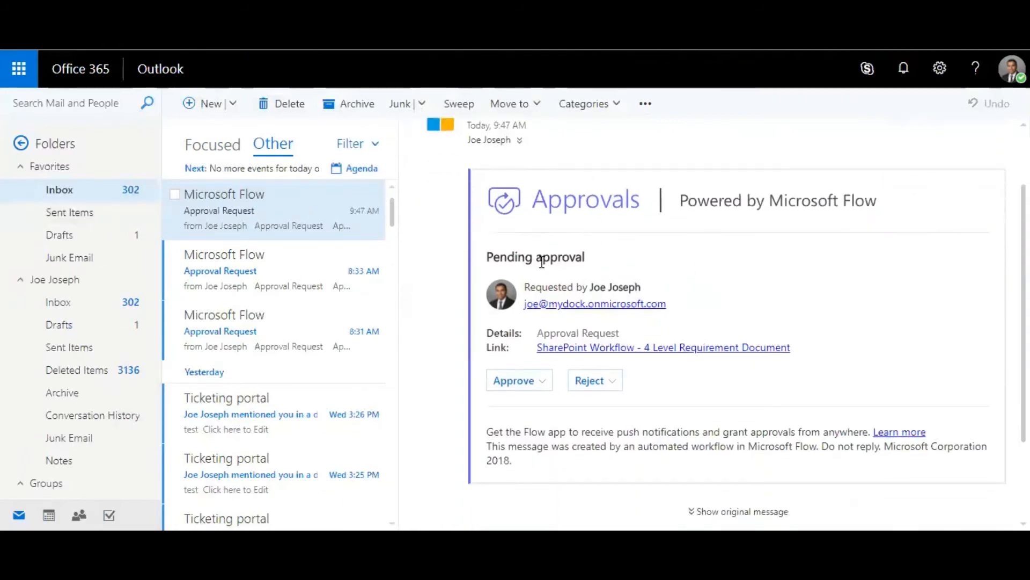
pyautogui.moveTo(618, 242)
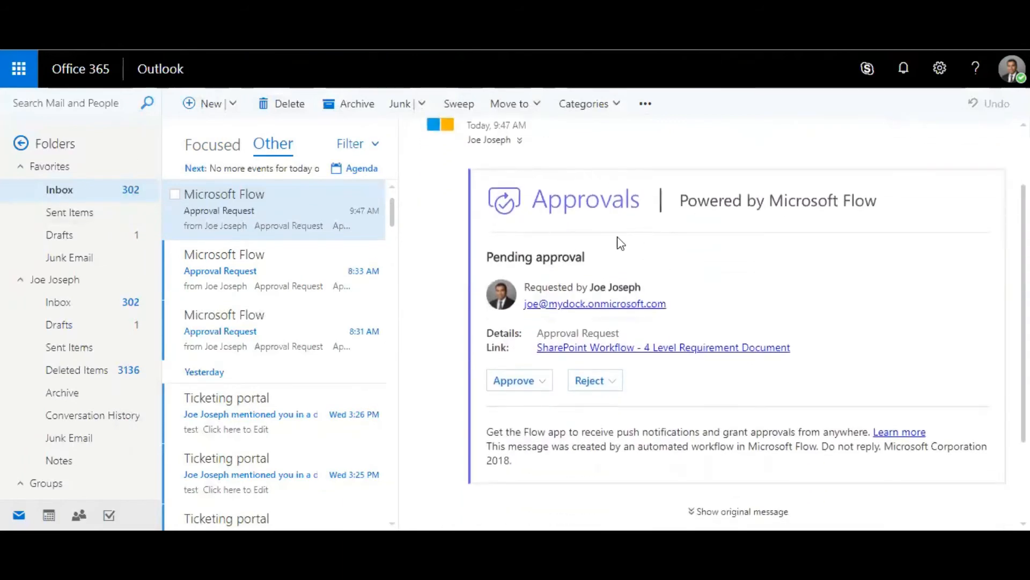
pyautogui.moveTo(498, 275)
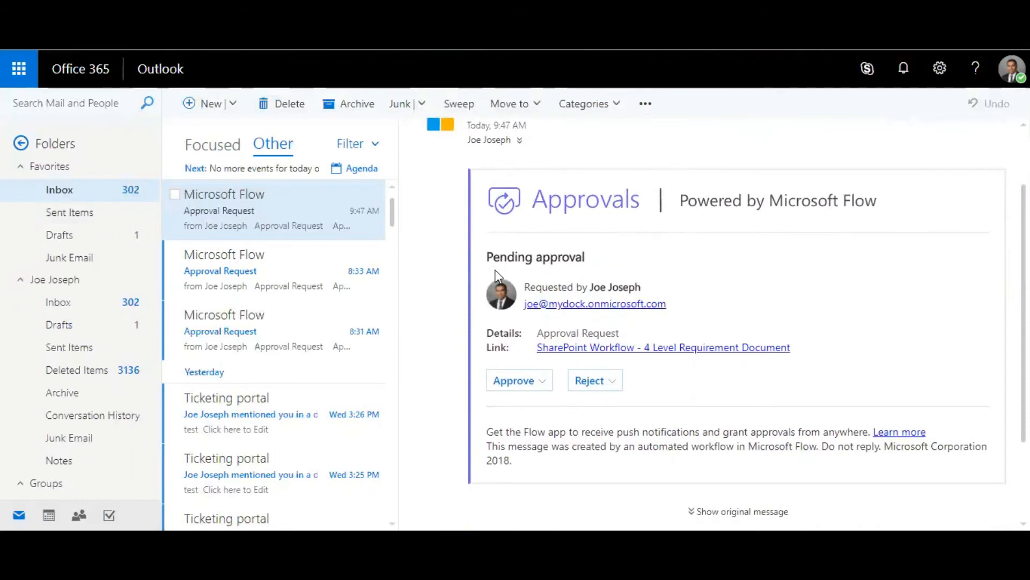
pyautogui.moveTo(669, 300)
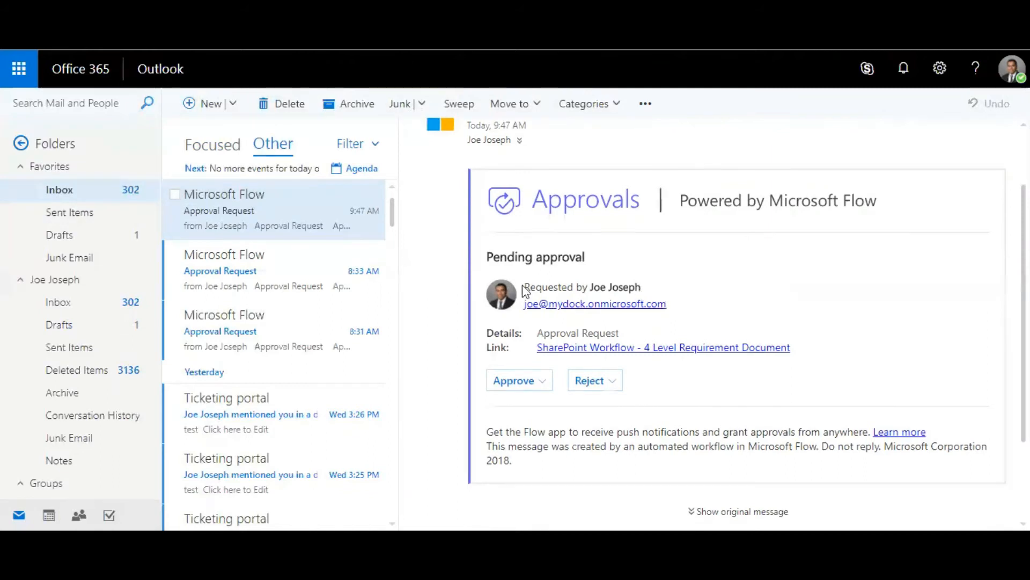
pyautogui.moveTo(643, 348)
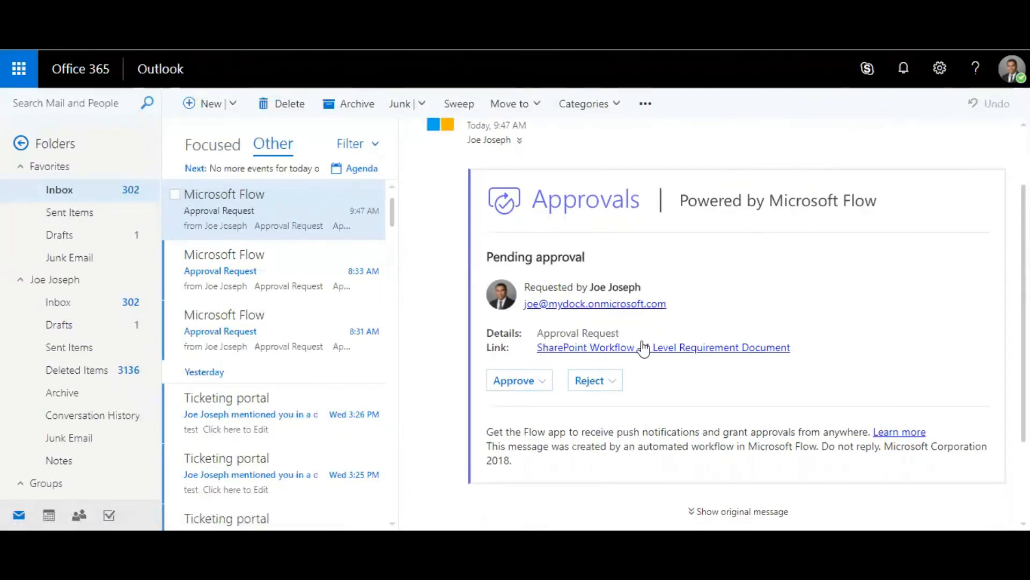
pyautogui.moveTo(731, 358)
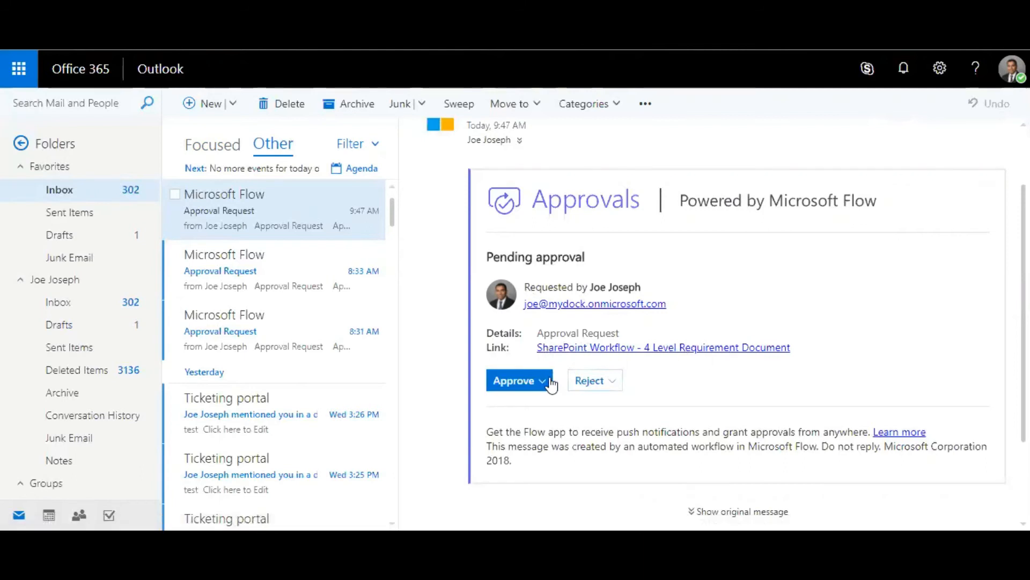
pyautogui.click(513, 380)
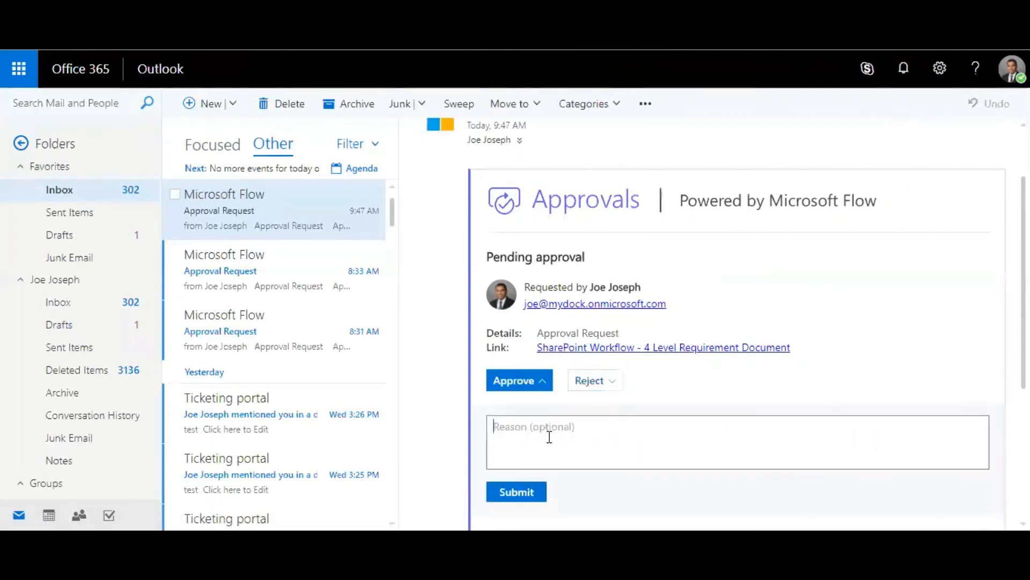
pyautogui.scroll(-3)
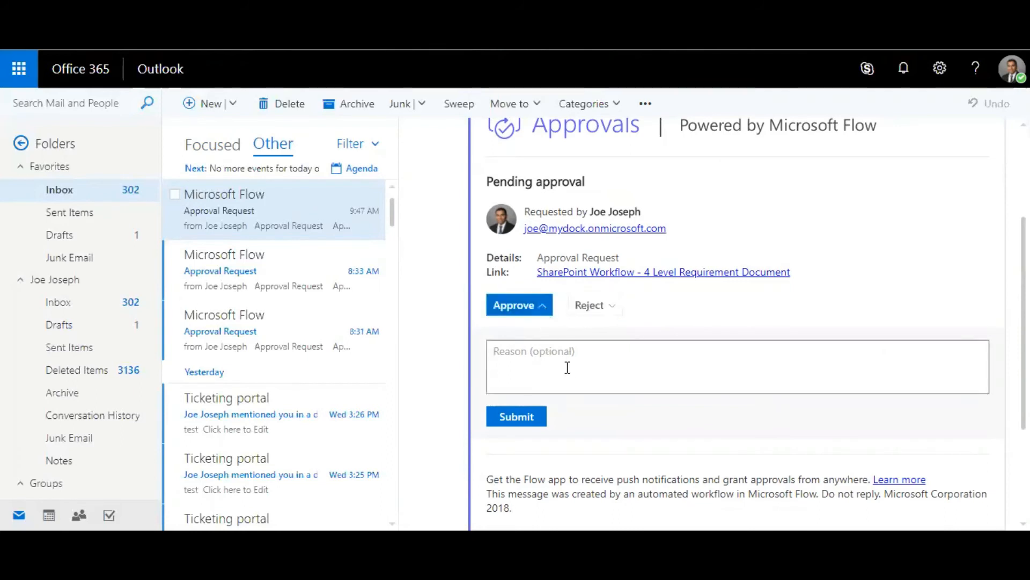
pyautogui.write('Approved. G')
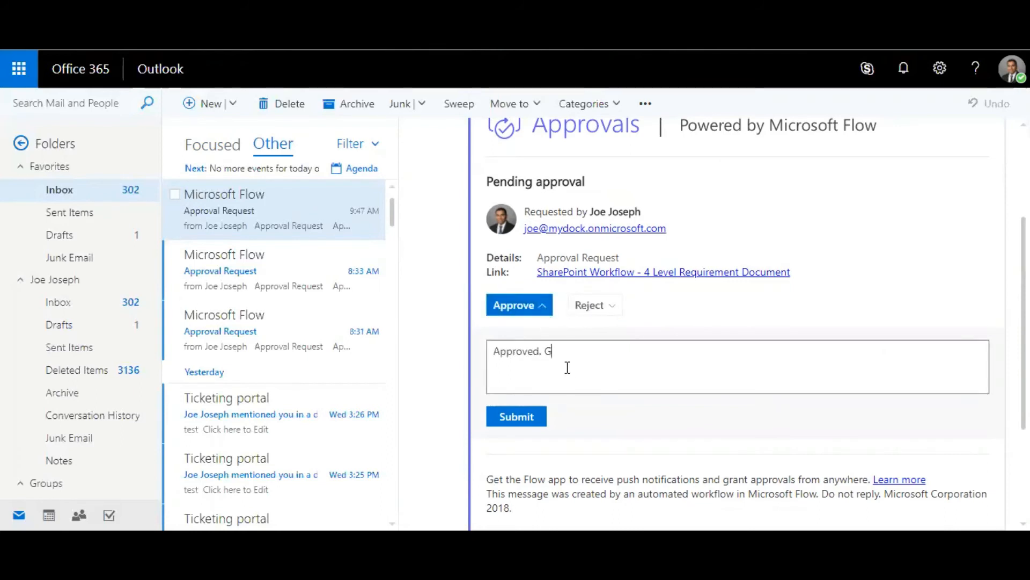
pyautogui.write('ood to go!')
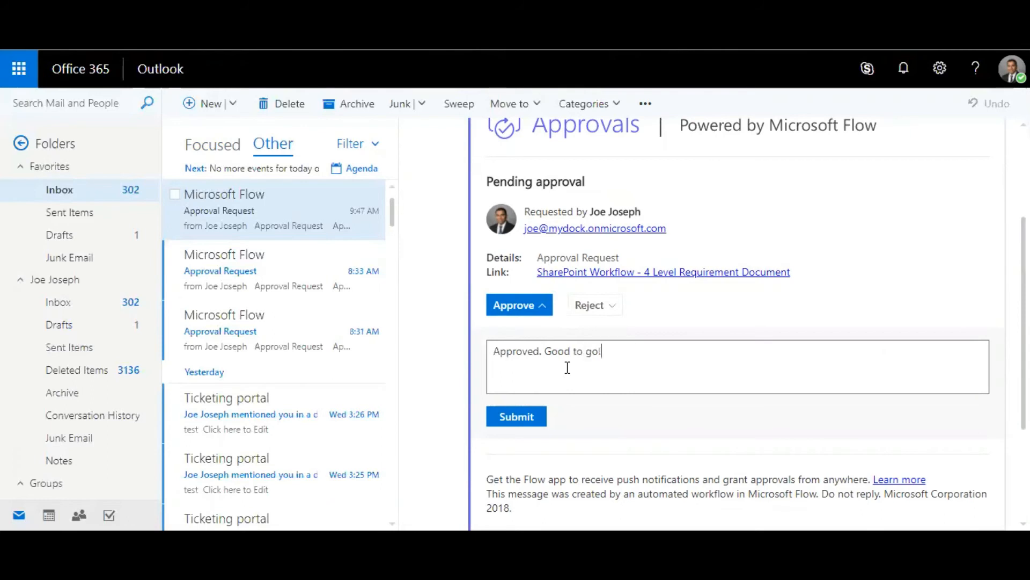
pyautogui.click(516, 416)
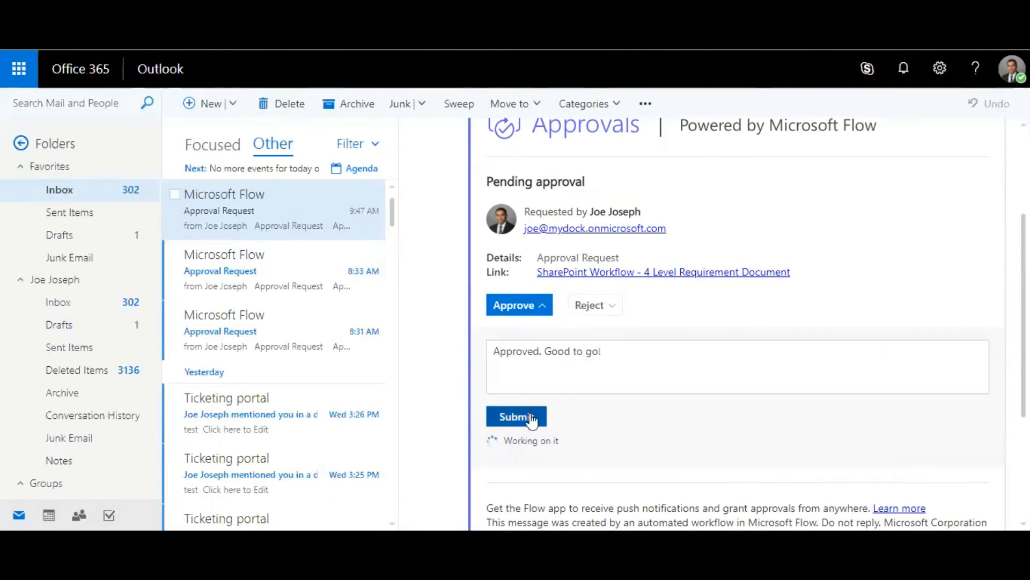
pyautogui.click(515, 416)
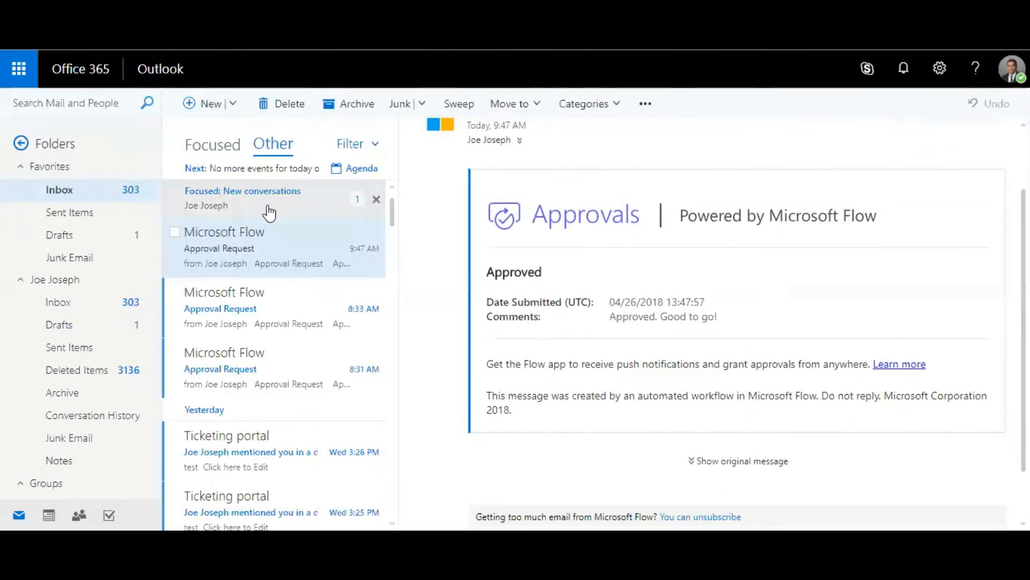
# - Read the 'Your document approval has been approved!' email, then return to the SharePoint list
pyautogui.click(212, 144)
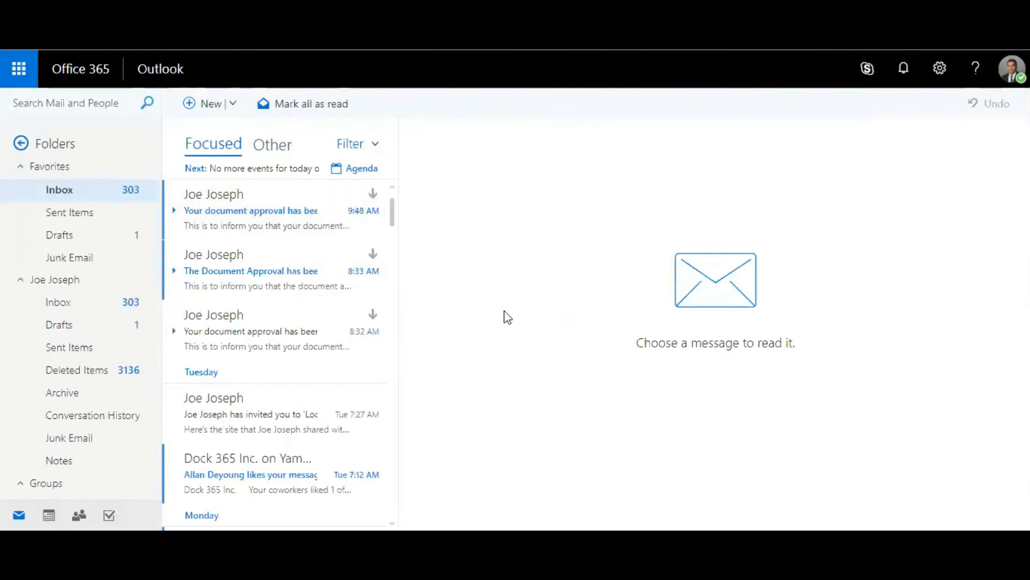
pyautogui.click(250, 210)
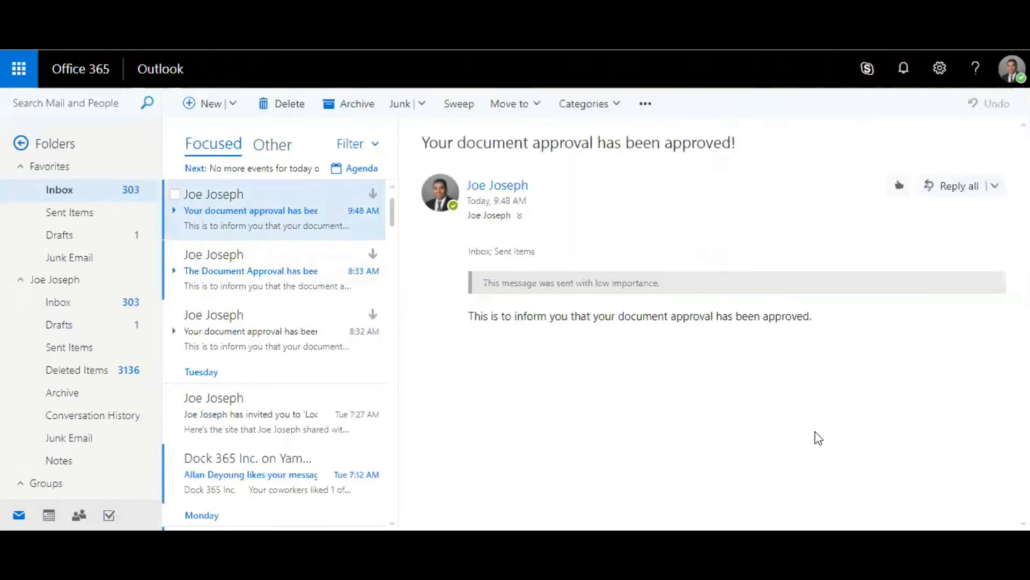
pyautogui.moveTo(699, 349)
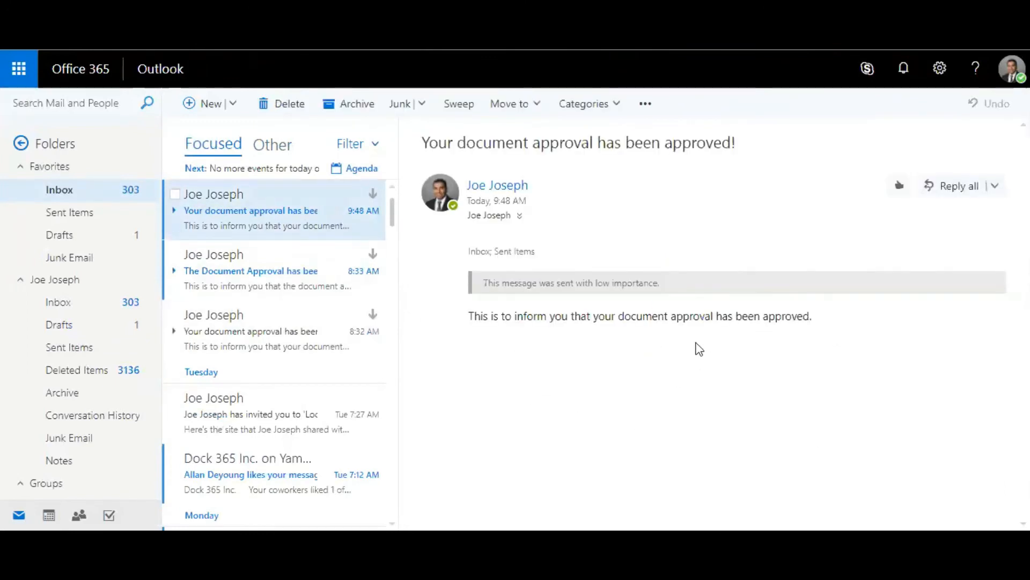
pyautogui.moveTo(892, 347)
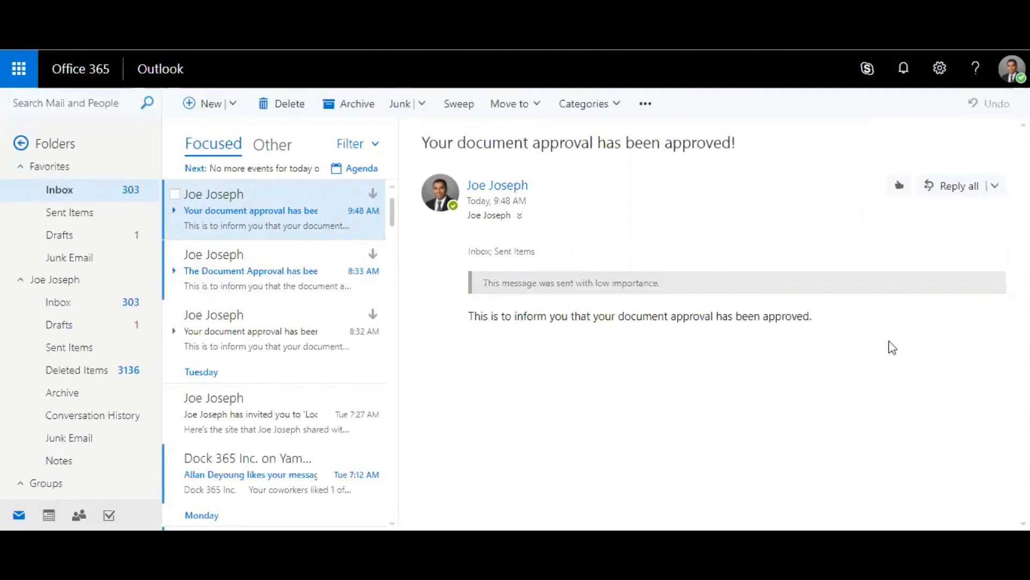
pyautogui.moveTo(782, 143)
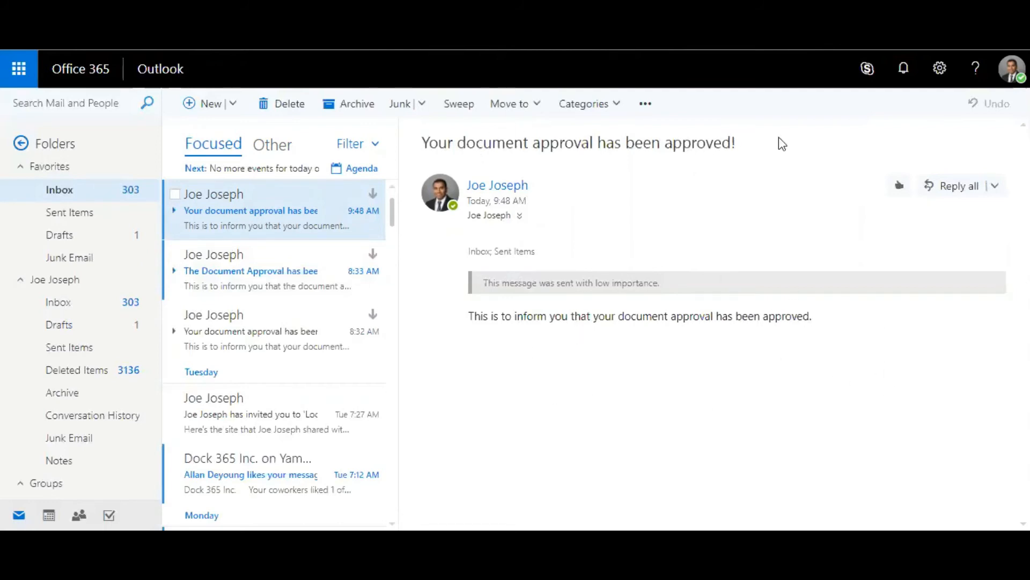
pyautogui.click(262, 270)
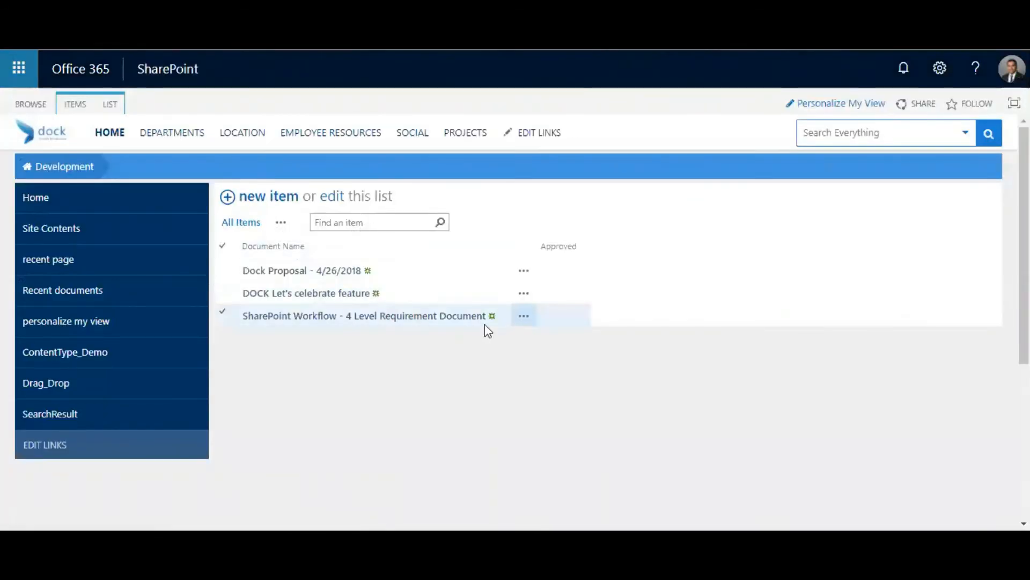
# - Save a new 'Dock SharePoint User Manual' list item and return to the mailbox
pyautogui.click(267, 196)
pyautogui.write('ShareP')
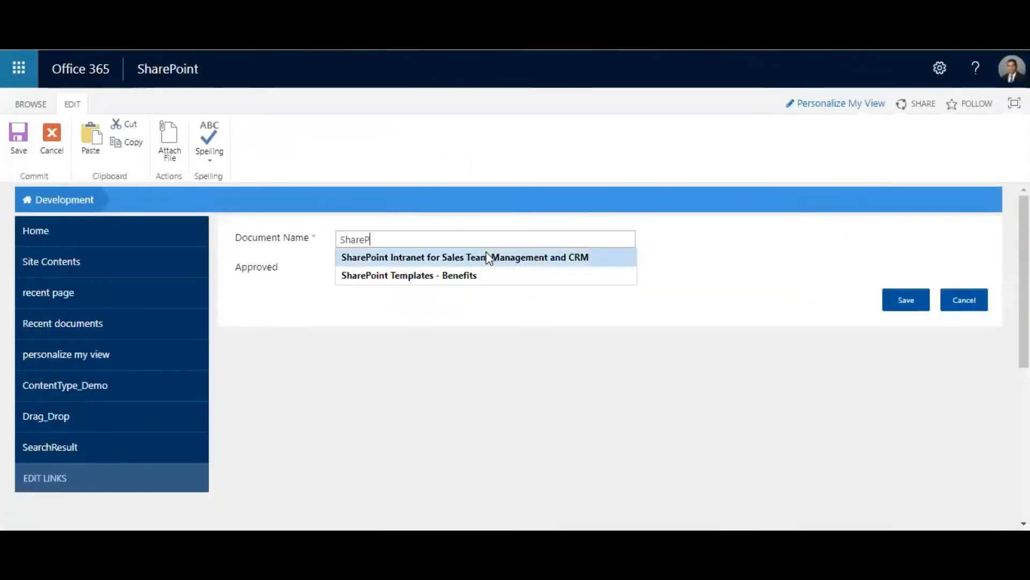
pyautogui.moveTo(477, 239)
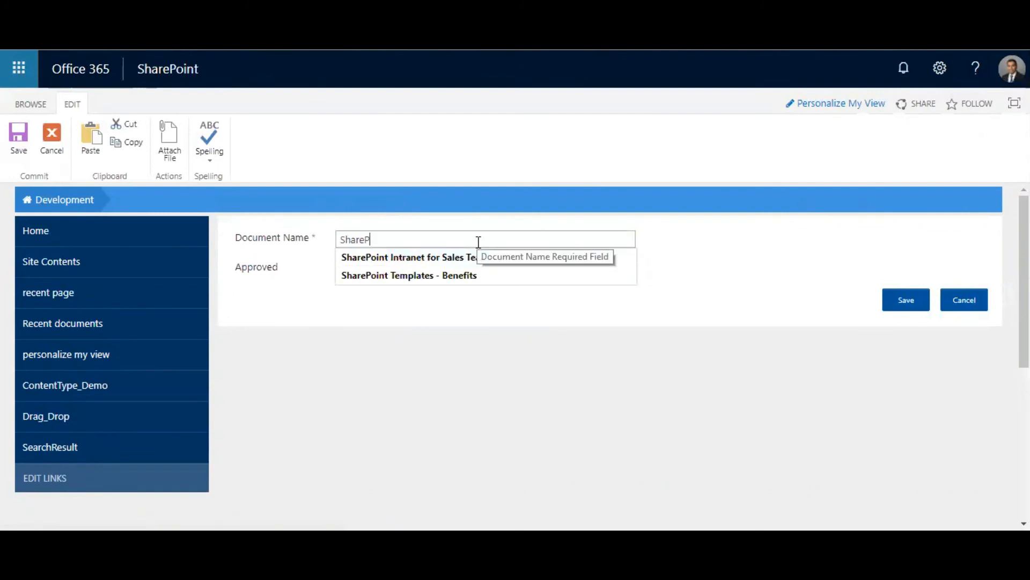
pyautogui.write('Dock SharEO')
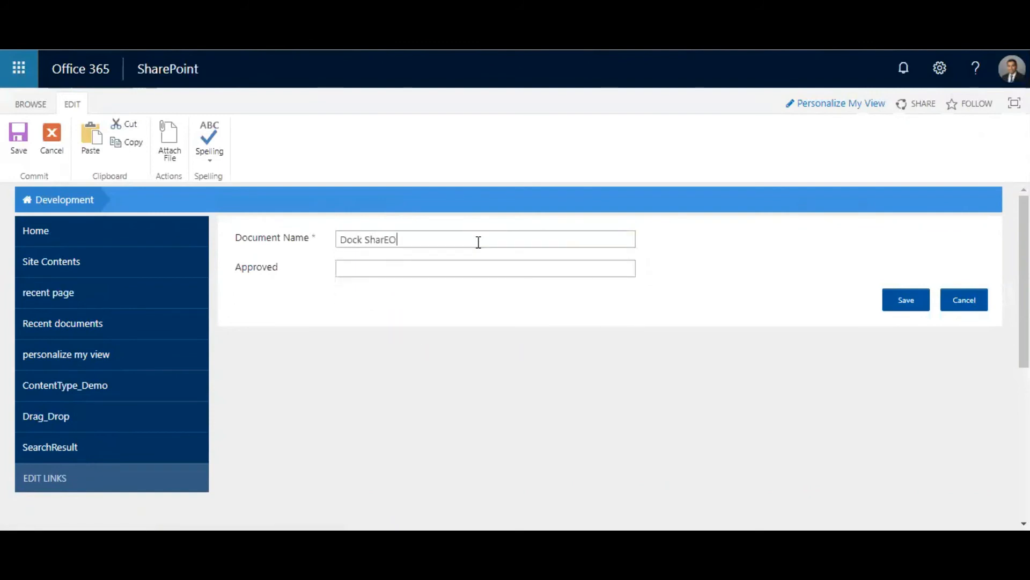
pyautogui.write('Point User')
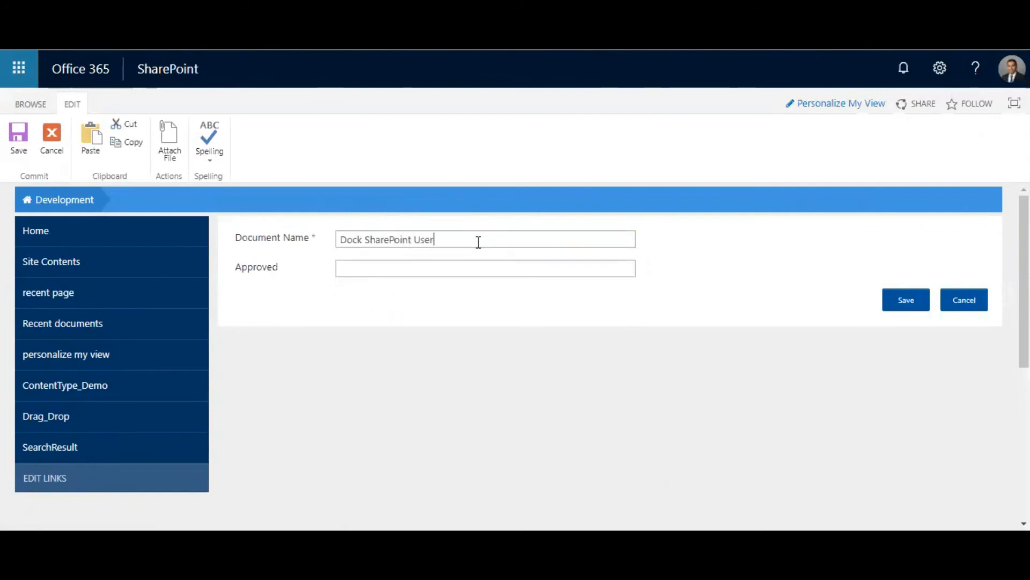
pyautogui.write('Manual')
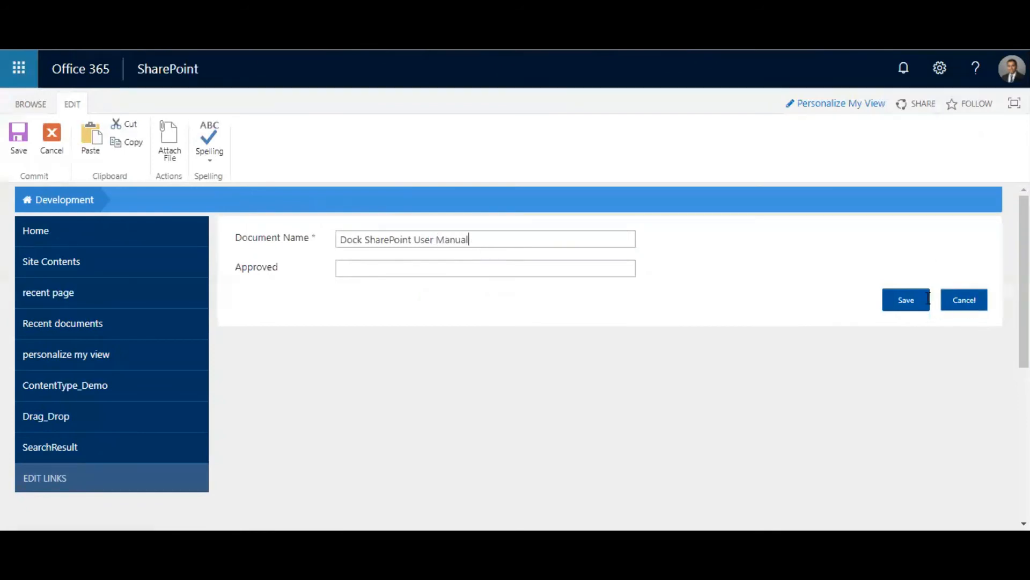
pyautogui.click(906, 299)
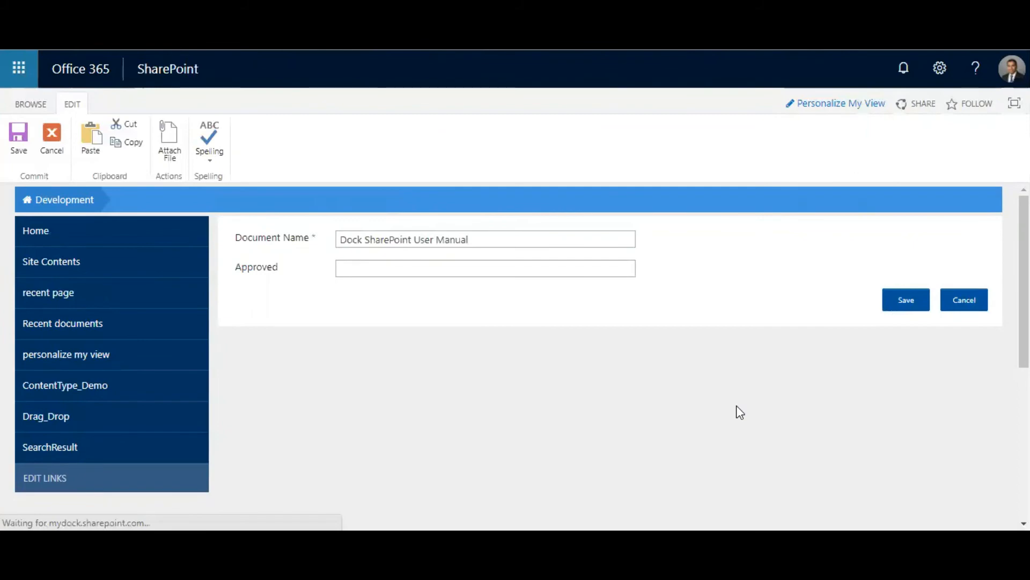
pyautogui.click(905, 300)
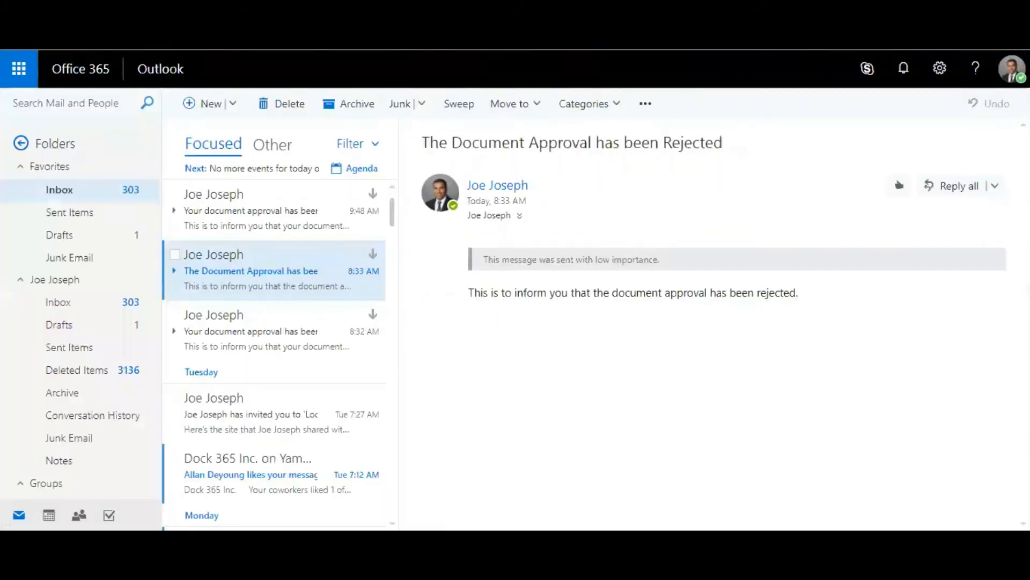
# - Reject the Dock SharePoint User Manual request, commenting 'Rejected. Requires review.', and submit
pyautogui.click(272, 144)
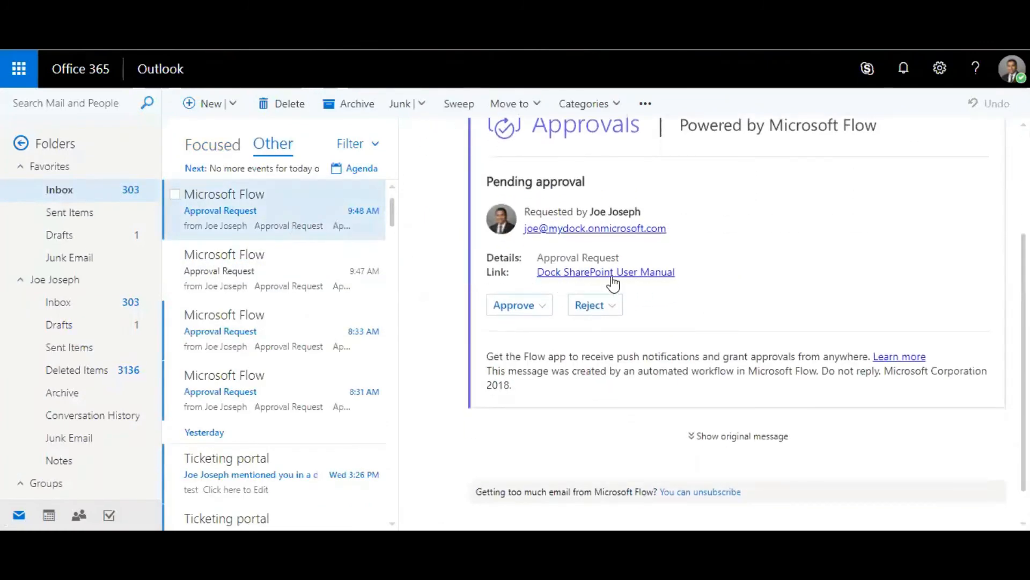
pyautogui.moveTo(595, 273)
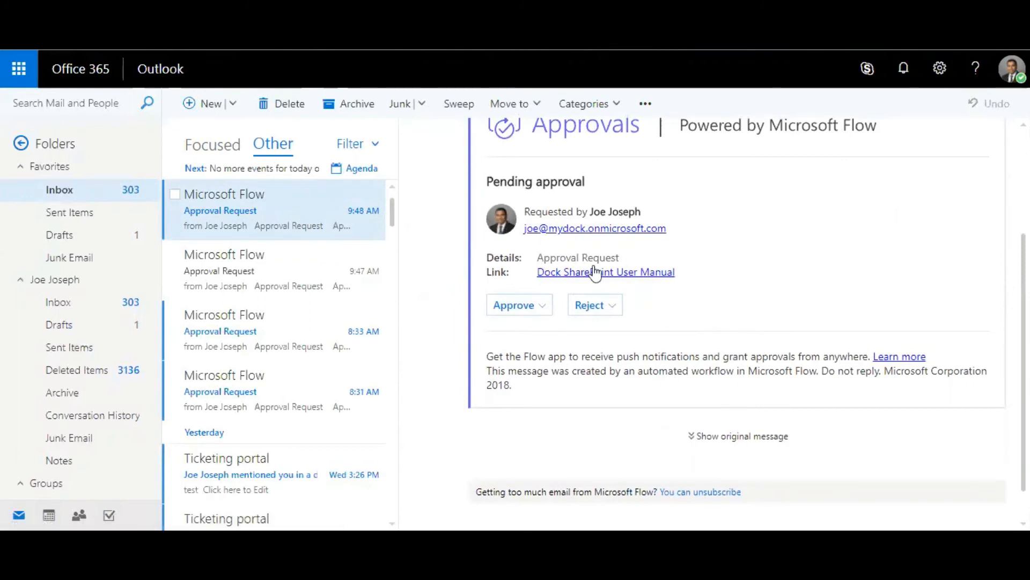
pyautogui.moveTo(595, 305)
pyautogui.write('R')
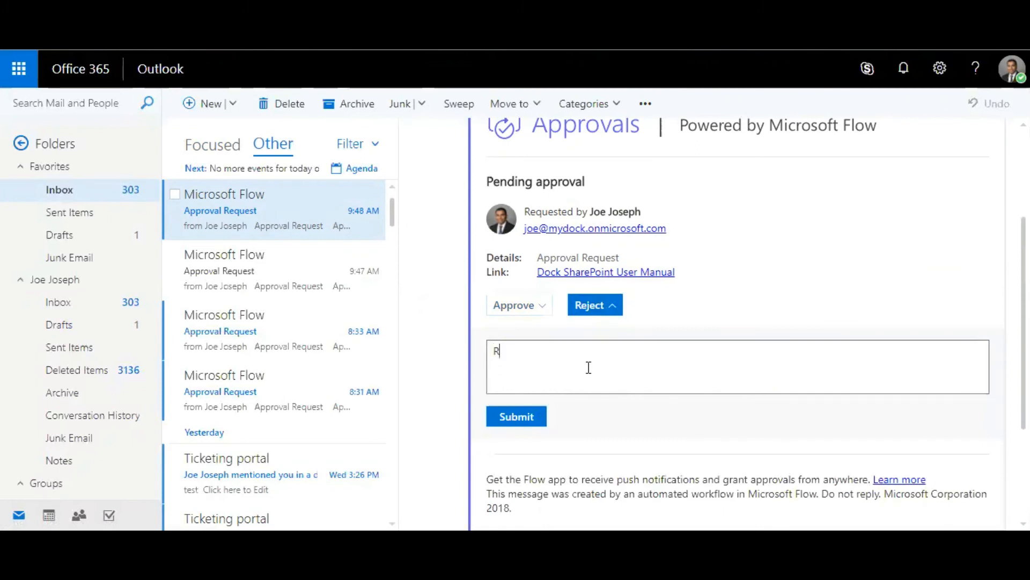
pyautogui.write('eject')
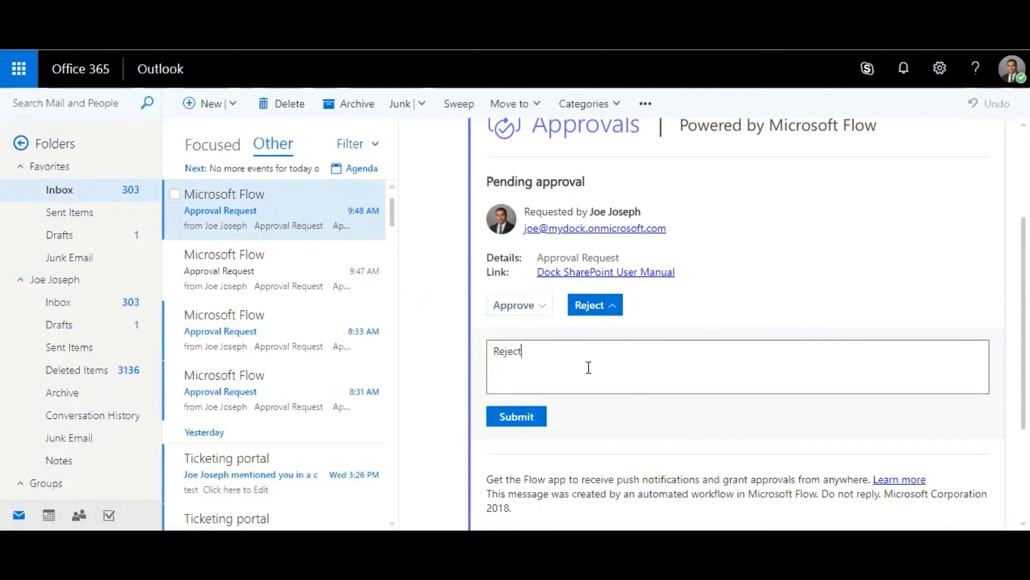
pyautogui.write('ed. Requires')
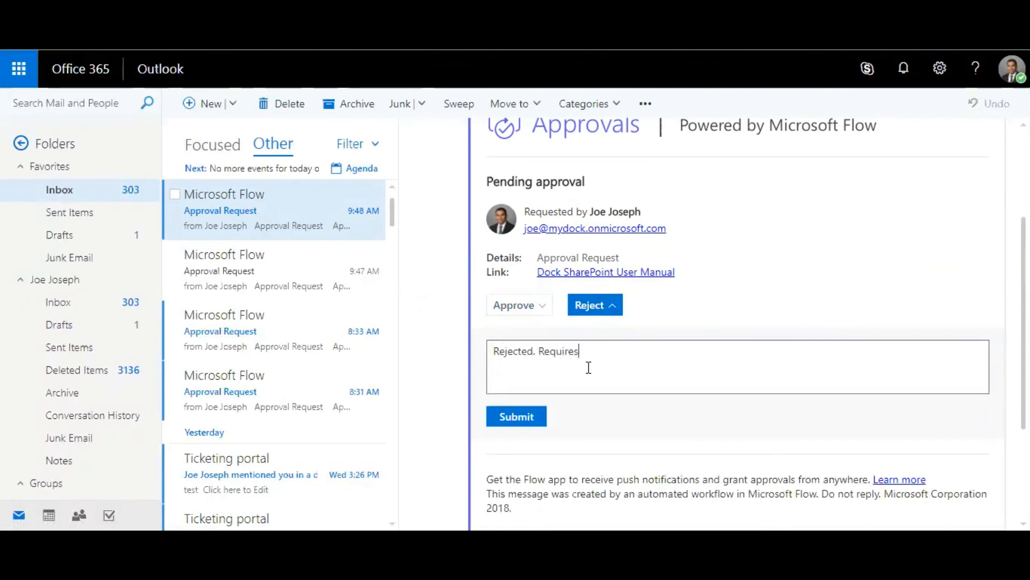
pyautogui.write('review.')
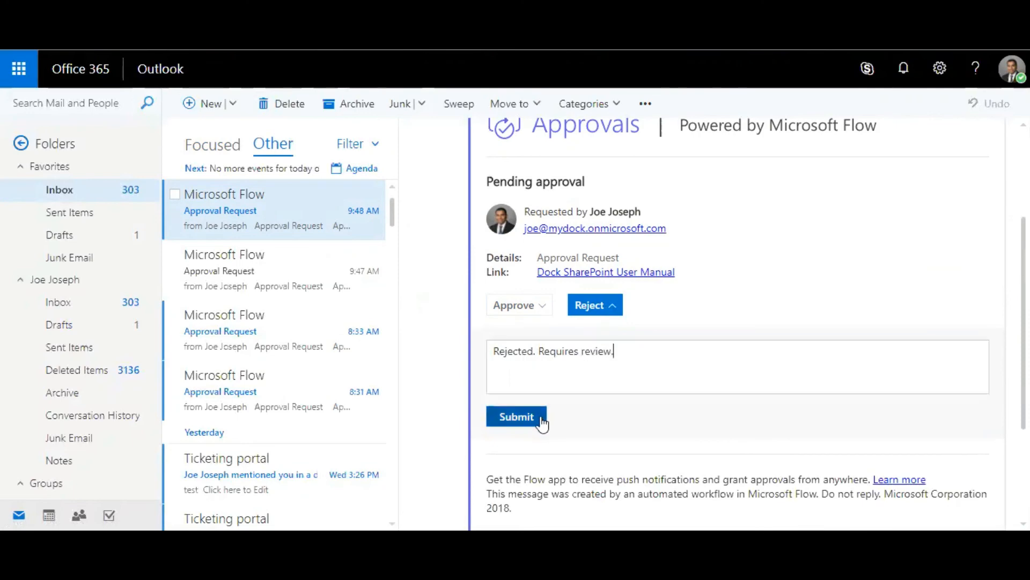
pyautogui.click(516, 415)
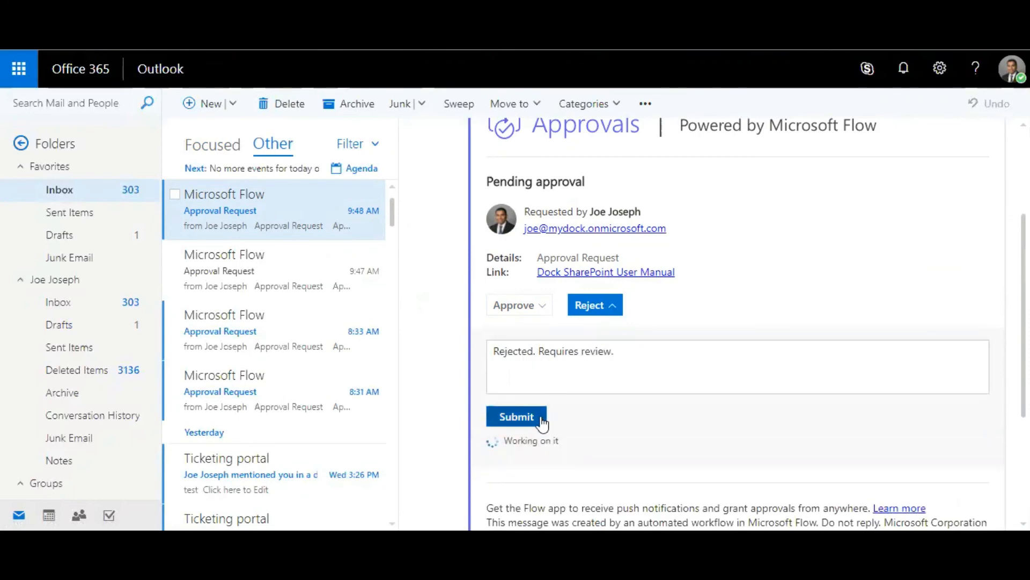
pyautogui.click(517, 416)
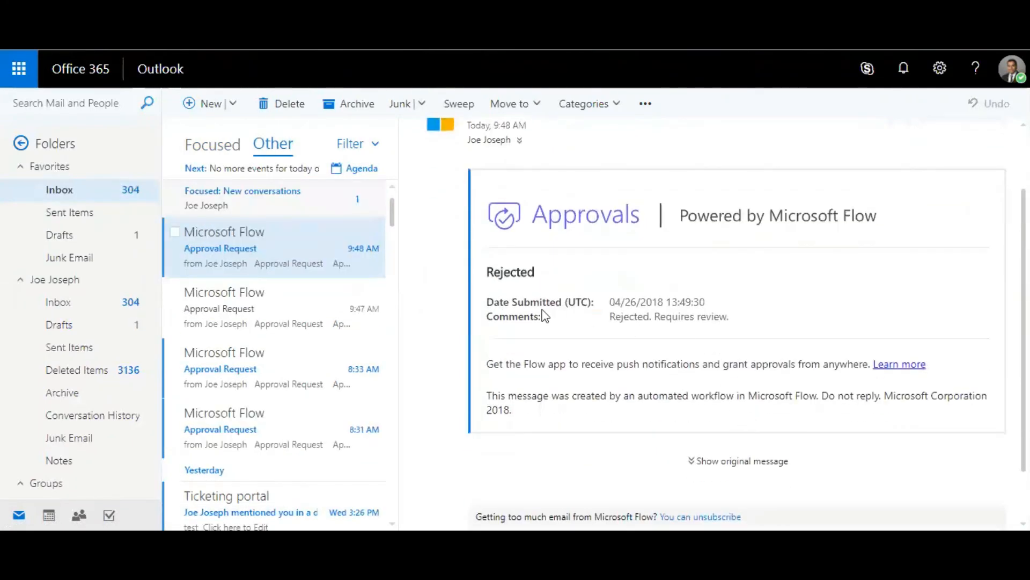
pyautogui.moveTo(823, 363)
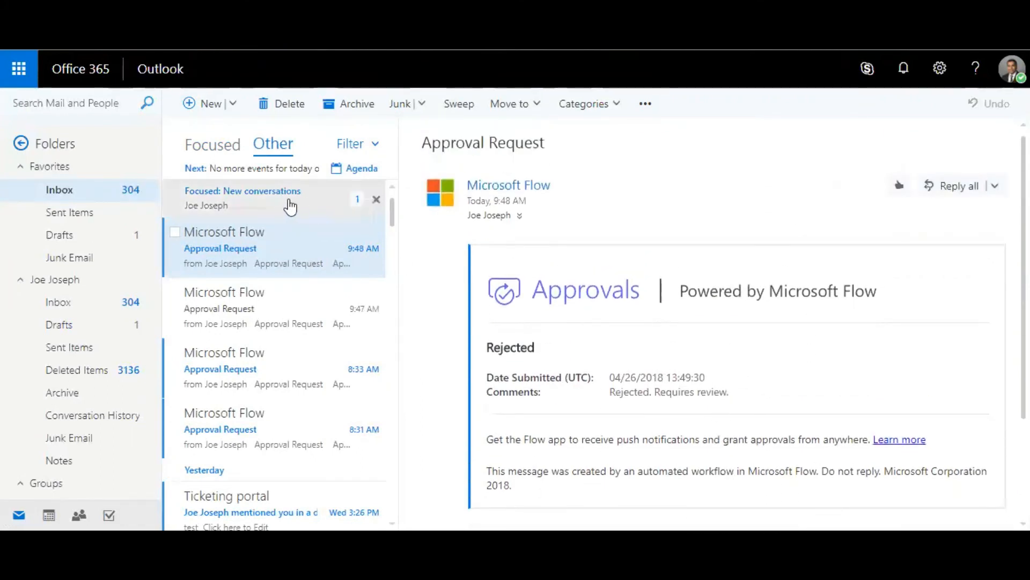
pyautogui.click(213, 143)
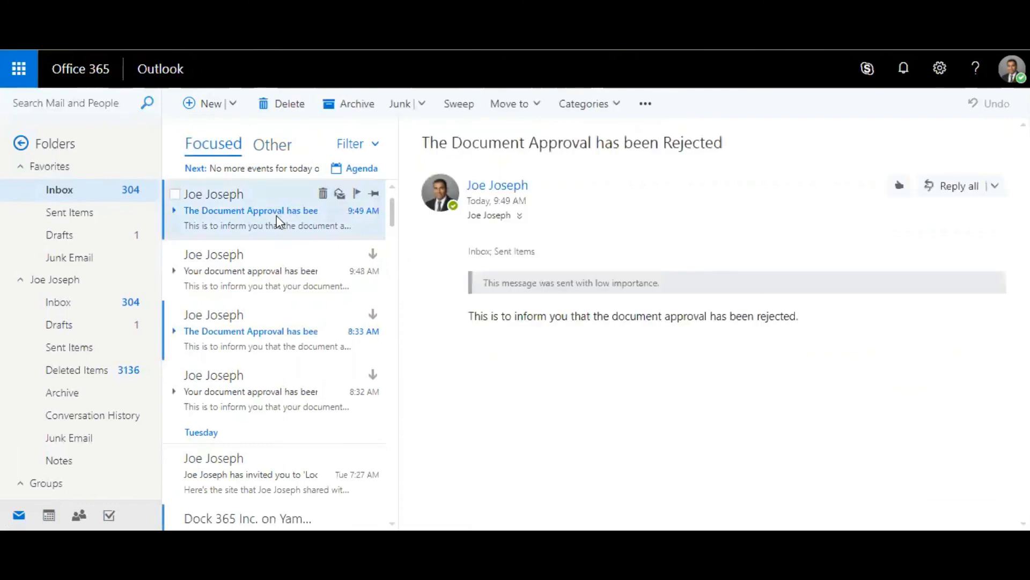
pyautogui.moveTo(689, 175)
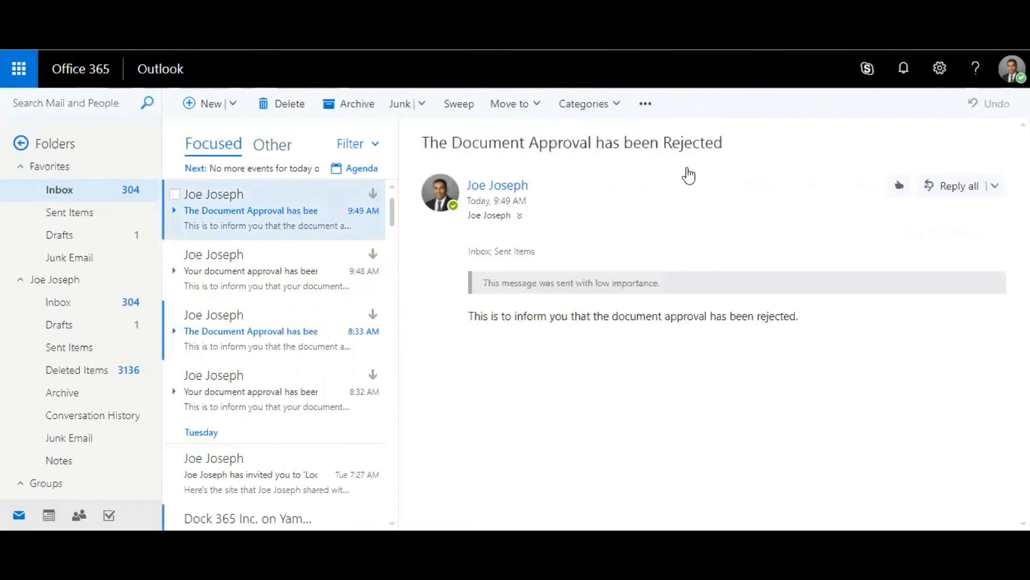
pyautogui.moveTo(757, 210)
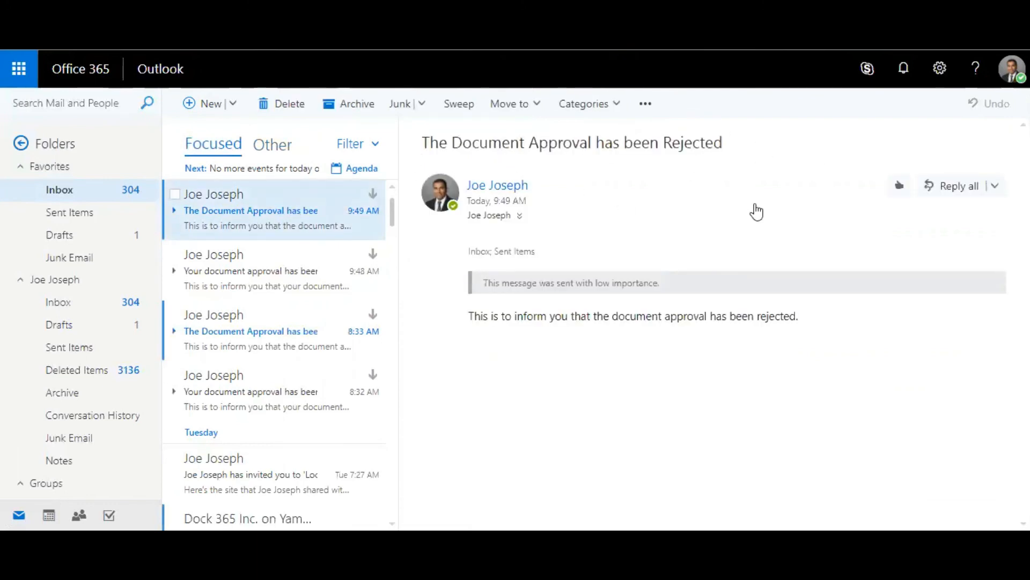
pyautogui.moveTo(477, 191)
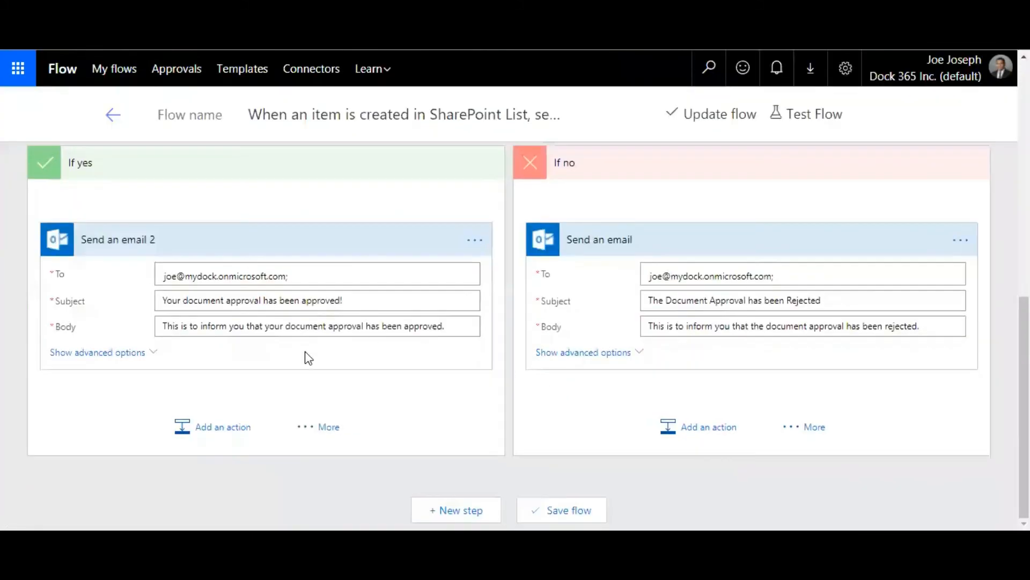
pyautogui.moveTo(459, 387)
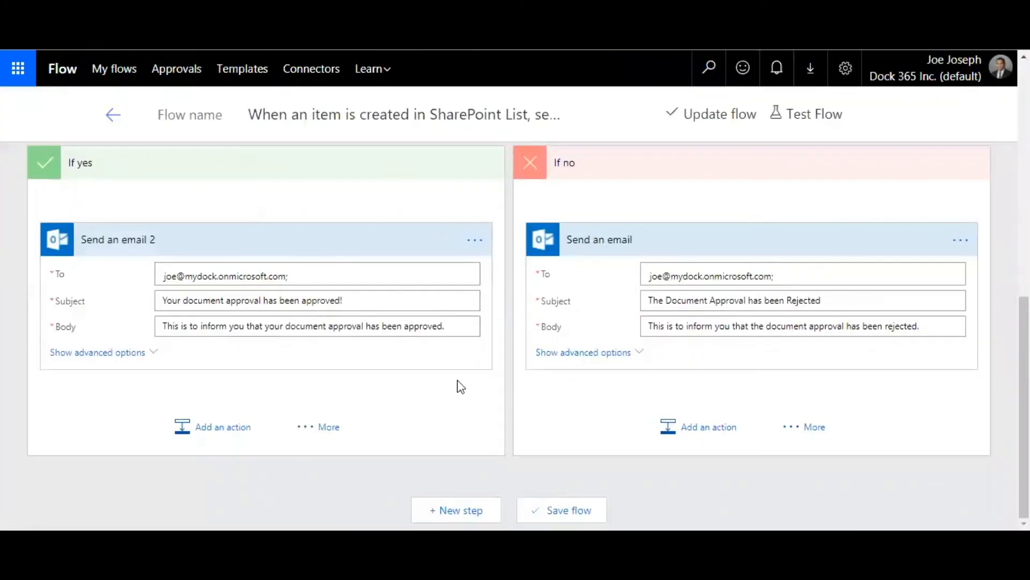
pyautogui.scroll(3)
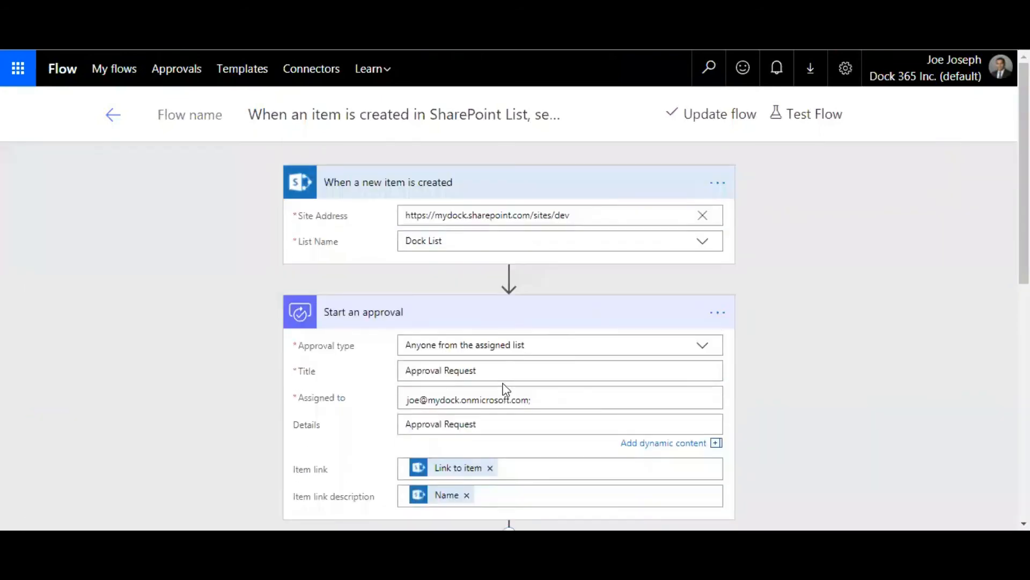
pyautogui.moveTo(799, 340)
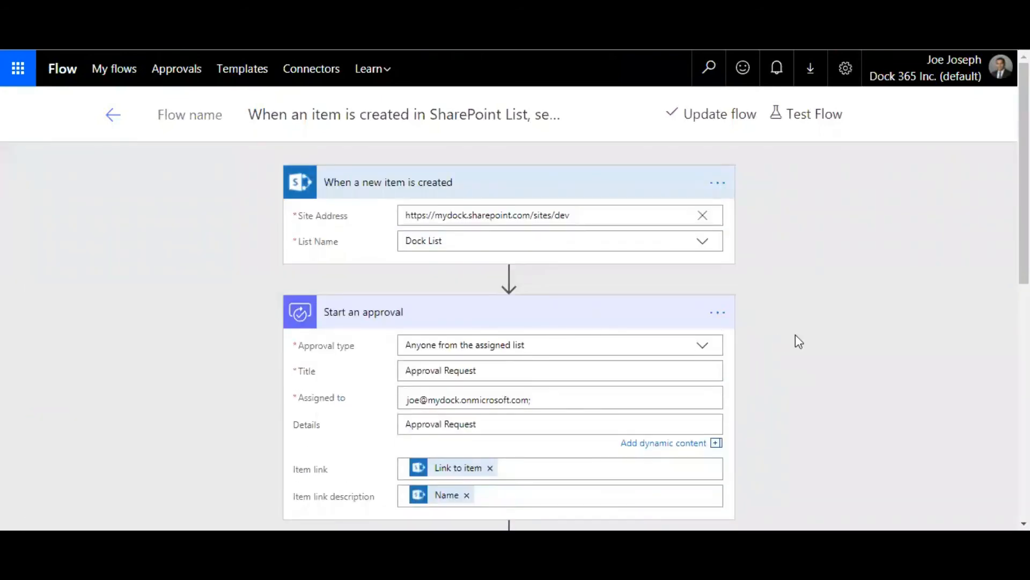